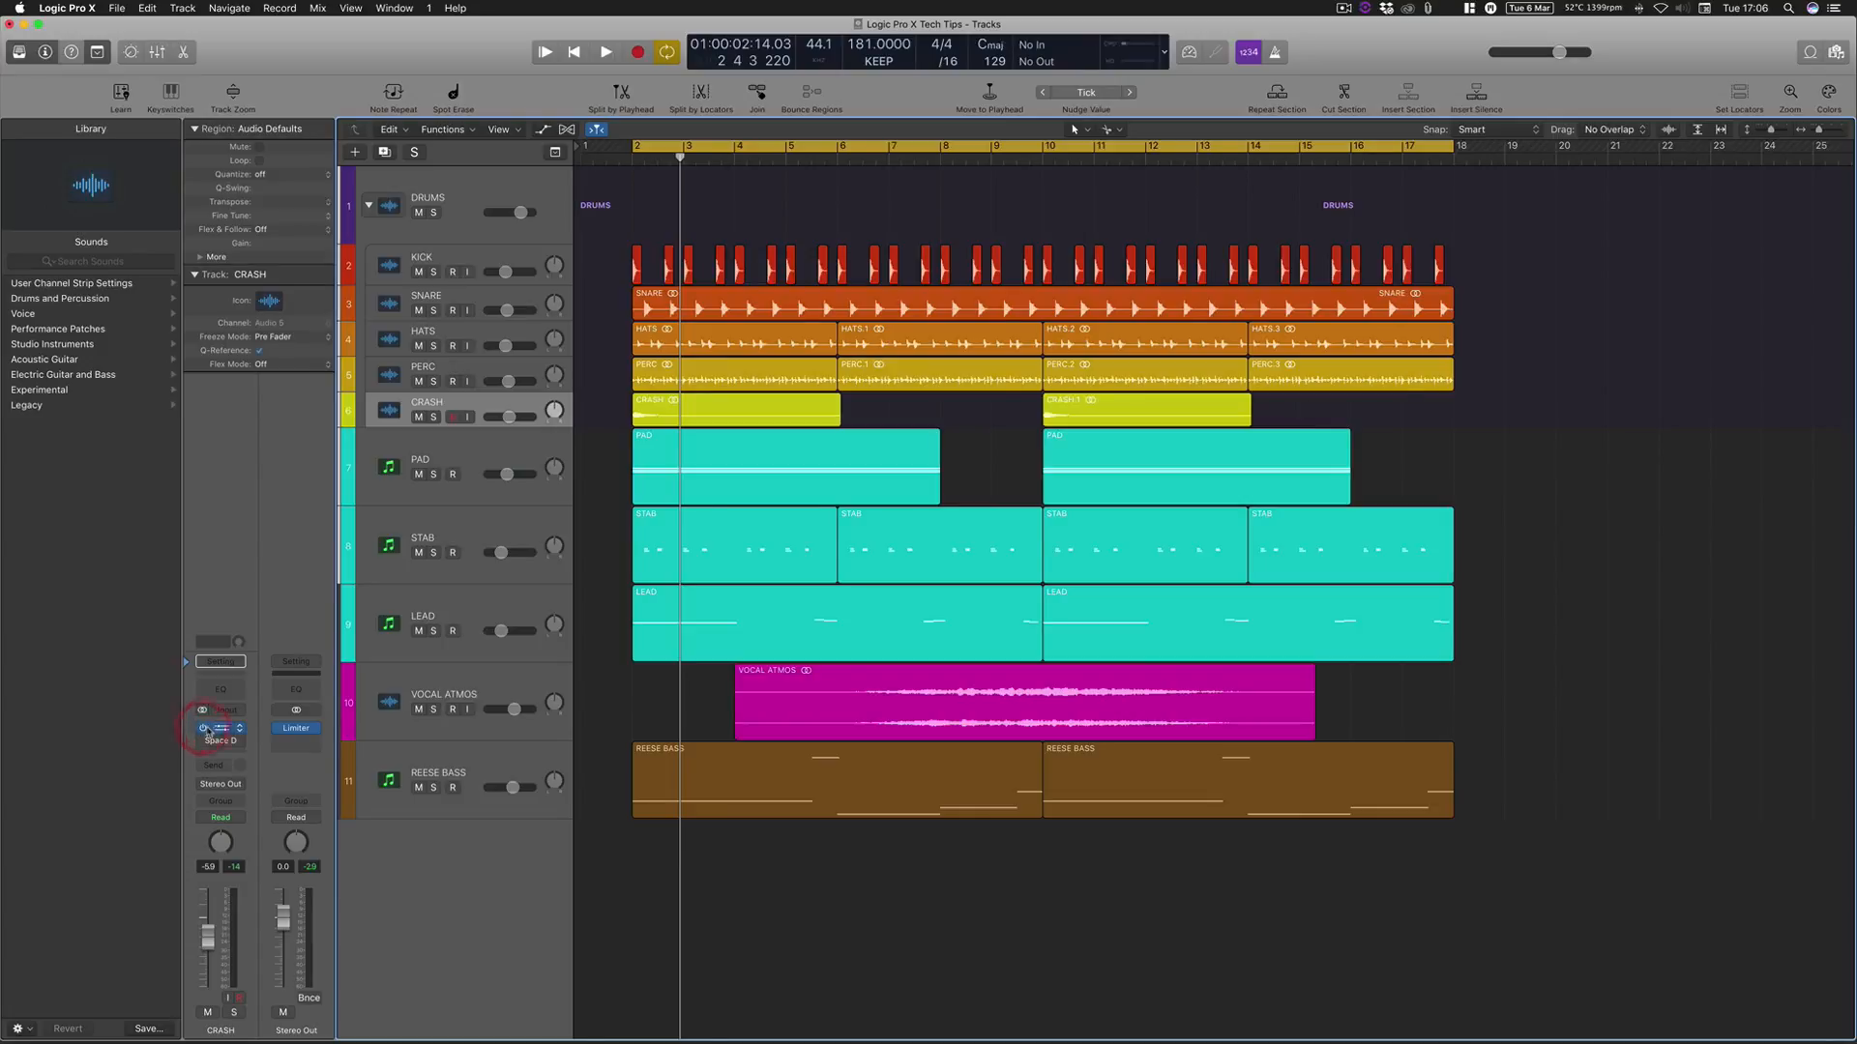
Bring up the CRASH track's Tape Delay insert showing 224 ms, 89% feedback and 59% wet
left_click(218, 729)
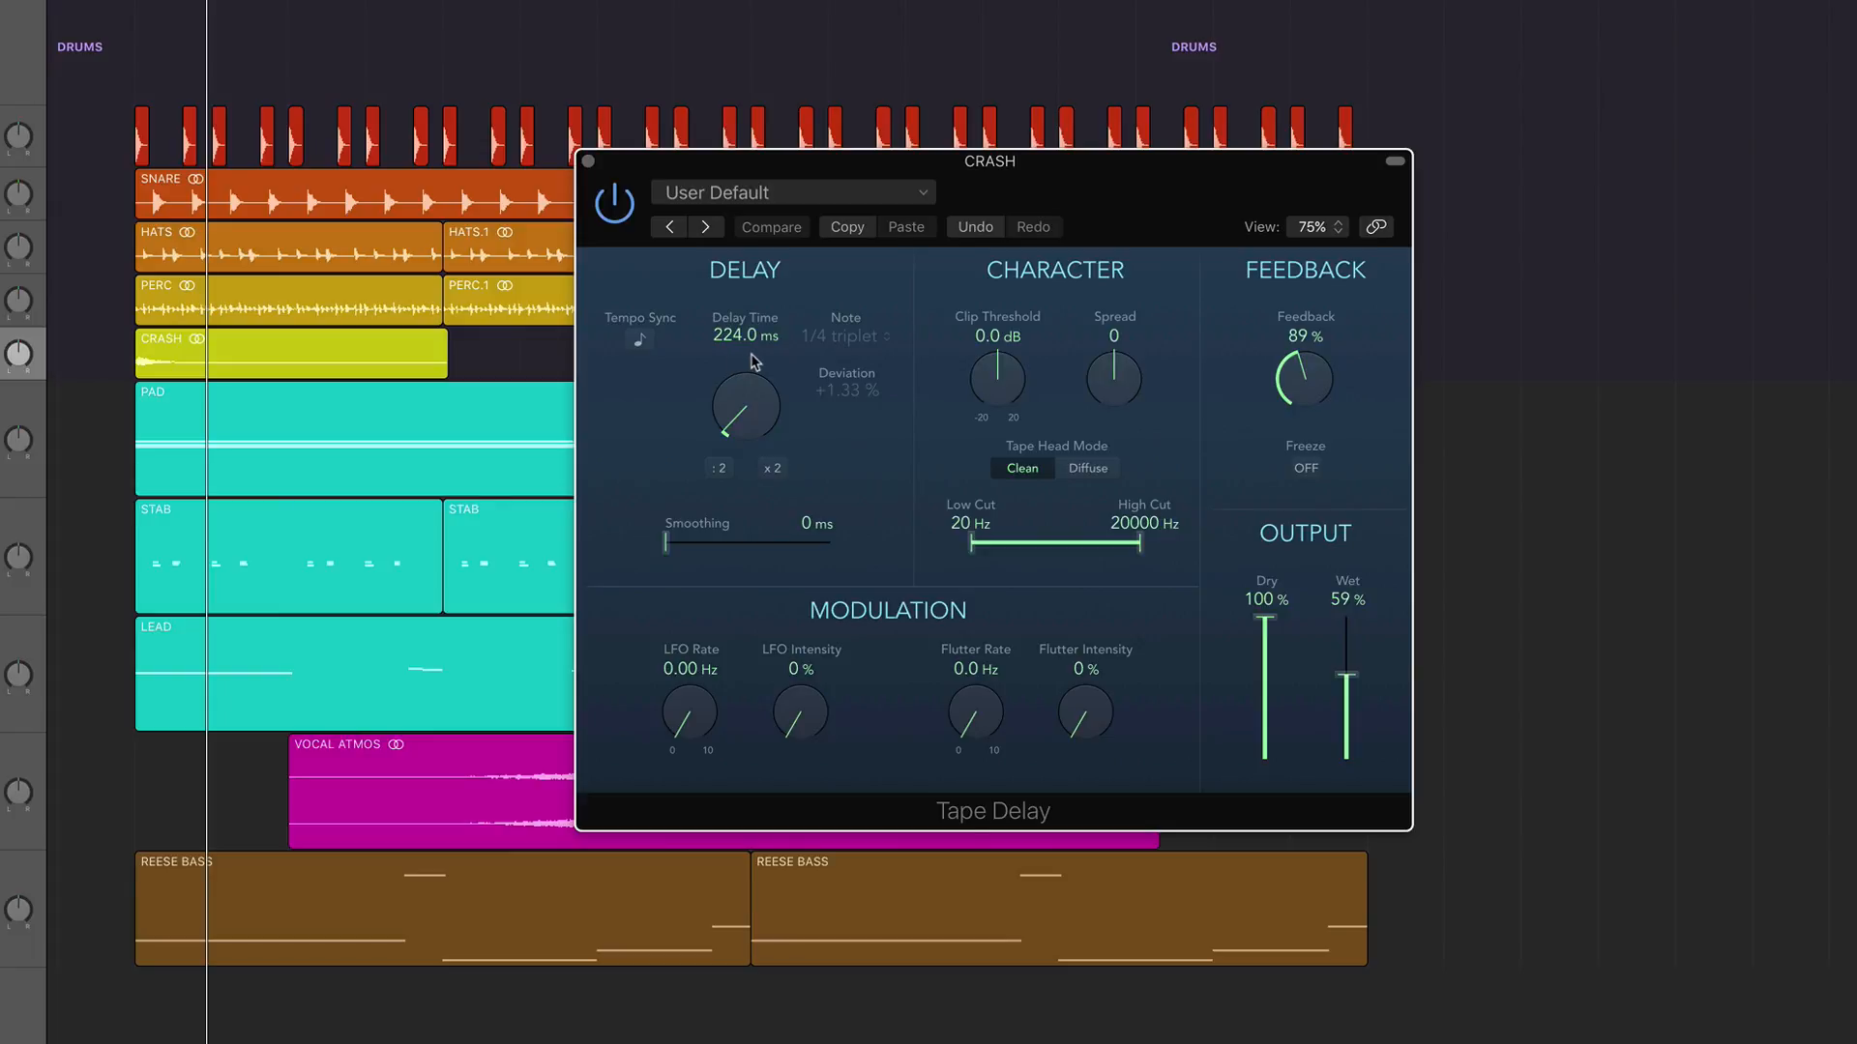
mouse_move(1033, 385)
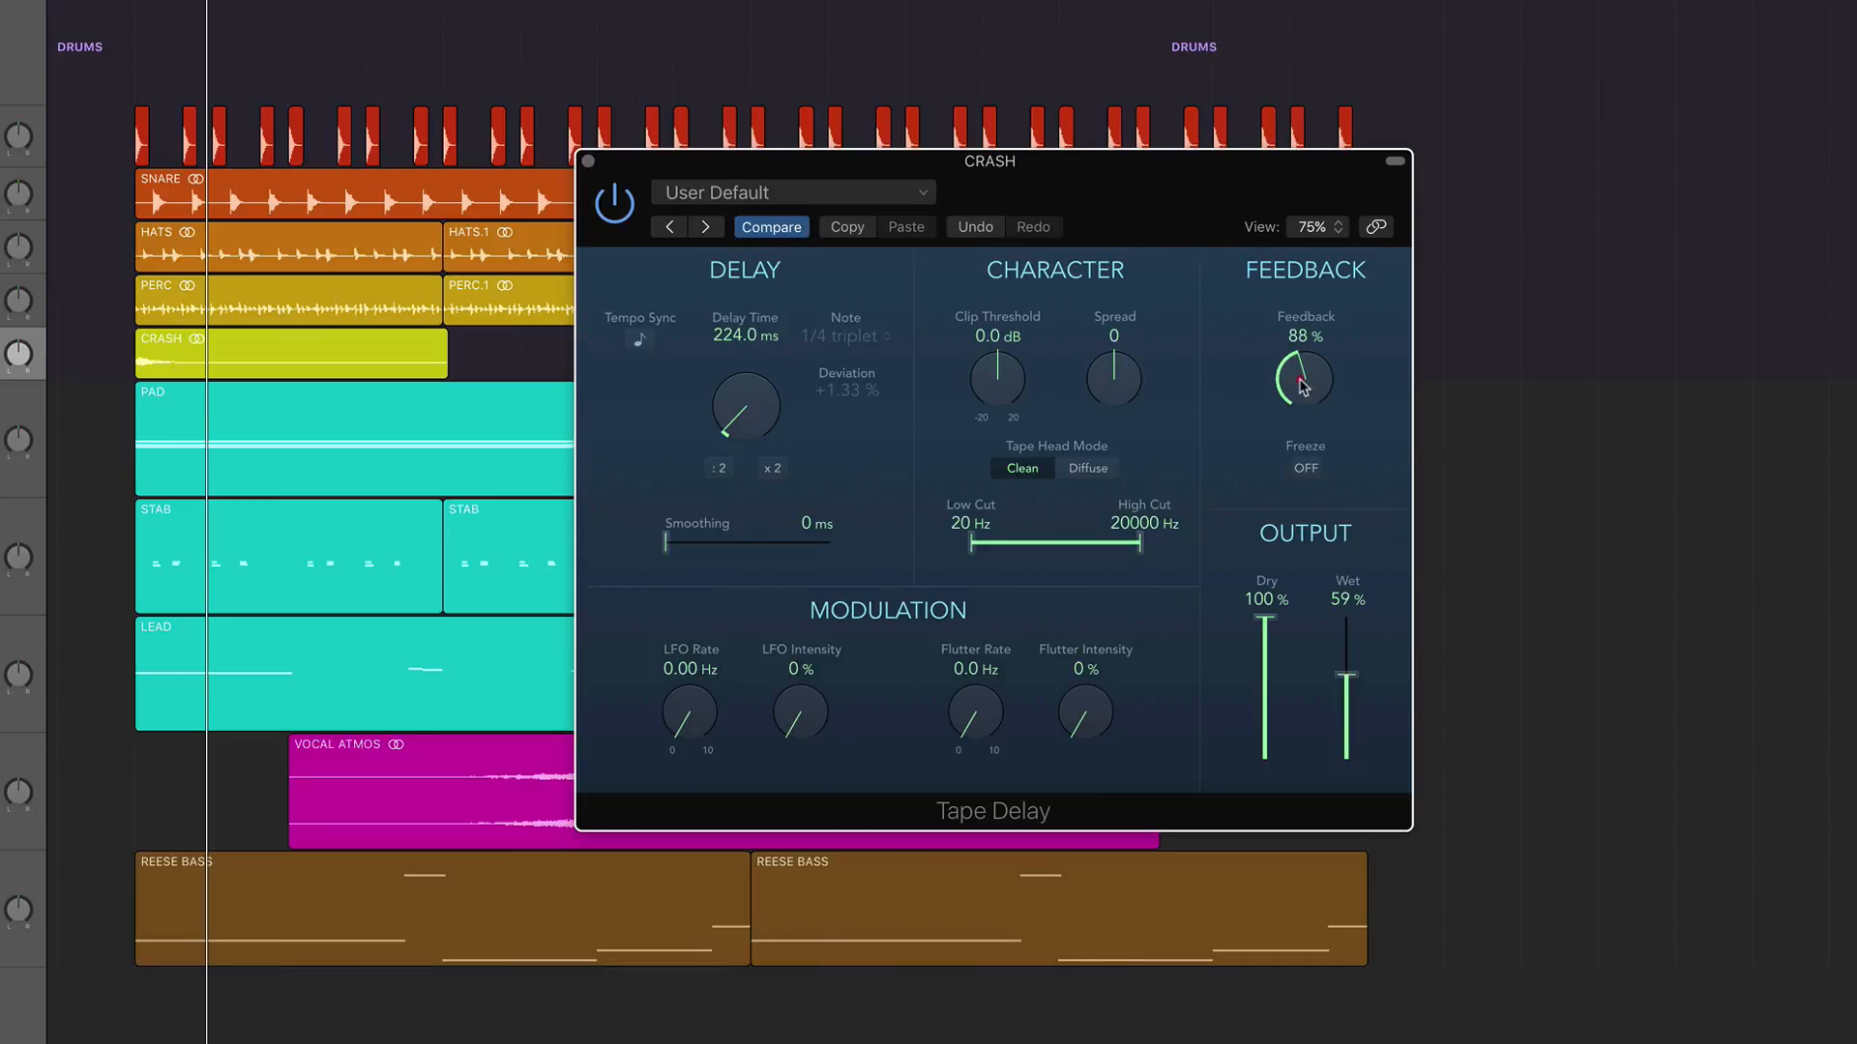
Push the Tape Delay feedback up through 100% and 135% to 185%
left_click_drag(1301, 385, 1302, 368)
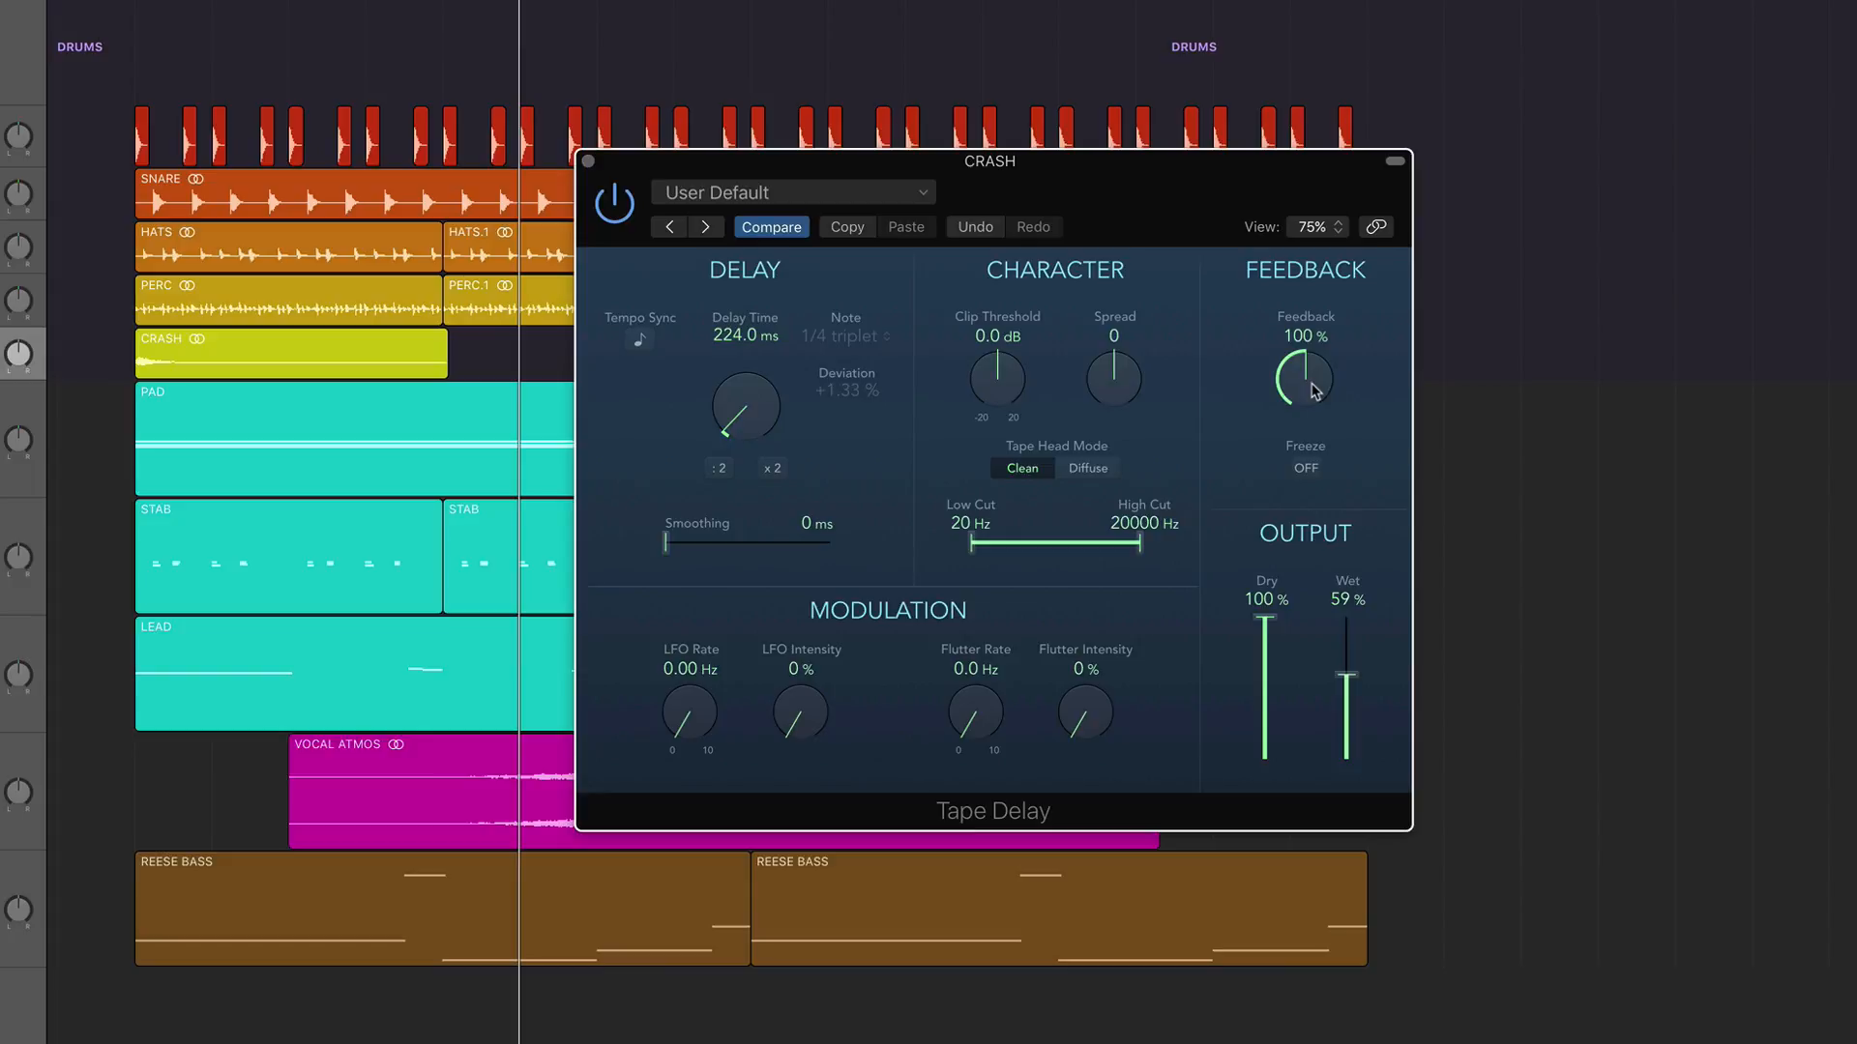
left_click_drag(1306, 379, 1306, 356)
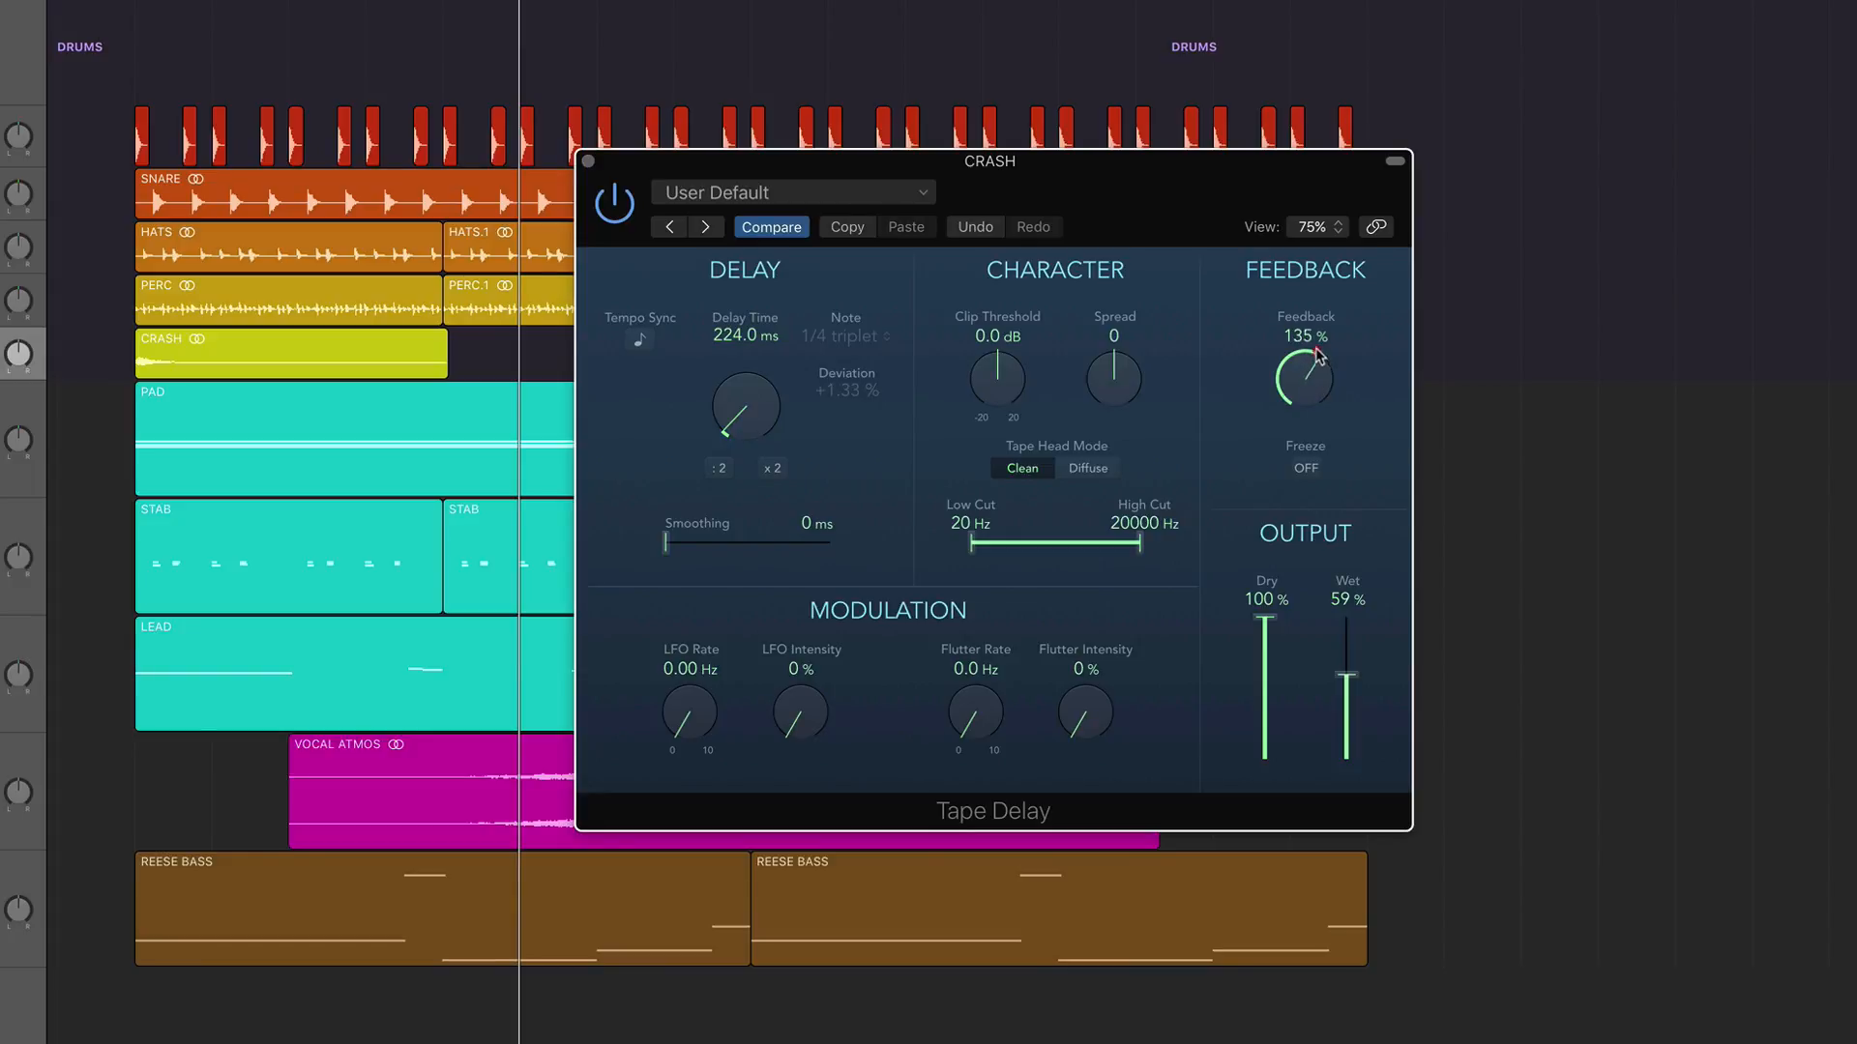
left_click_drag(1304, 380, 1304, 356)
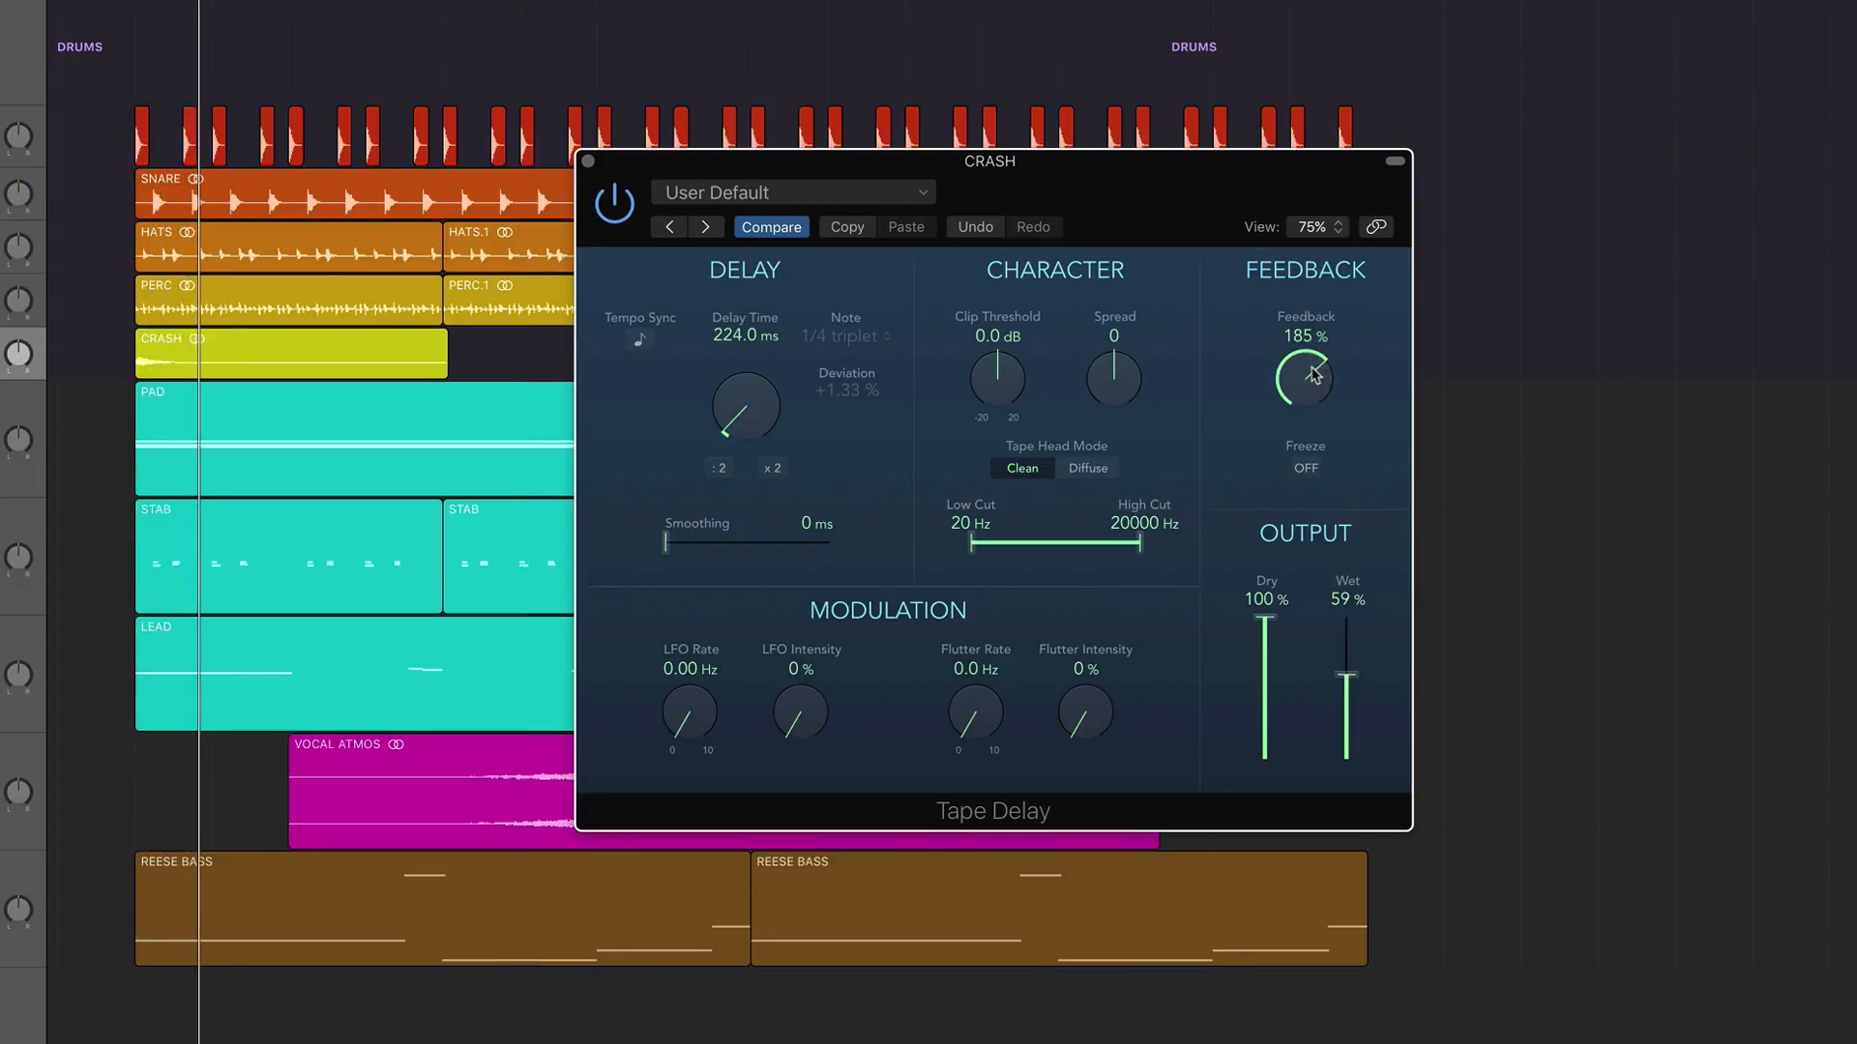
Bring the feedback back down through 99% and 92% to settle at 89%
left_click_drag(1304, 377, 1303, 439)
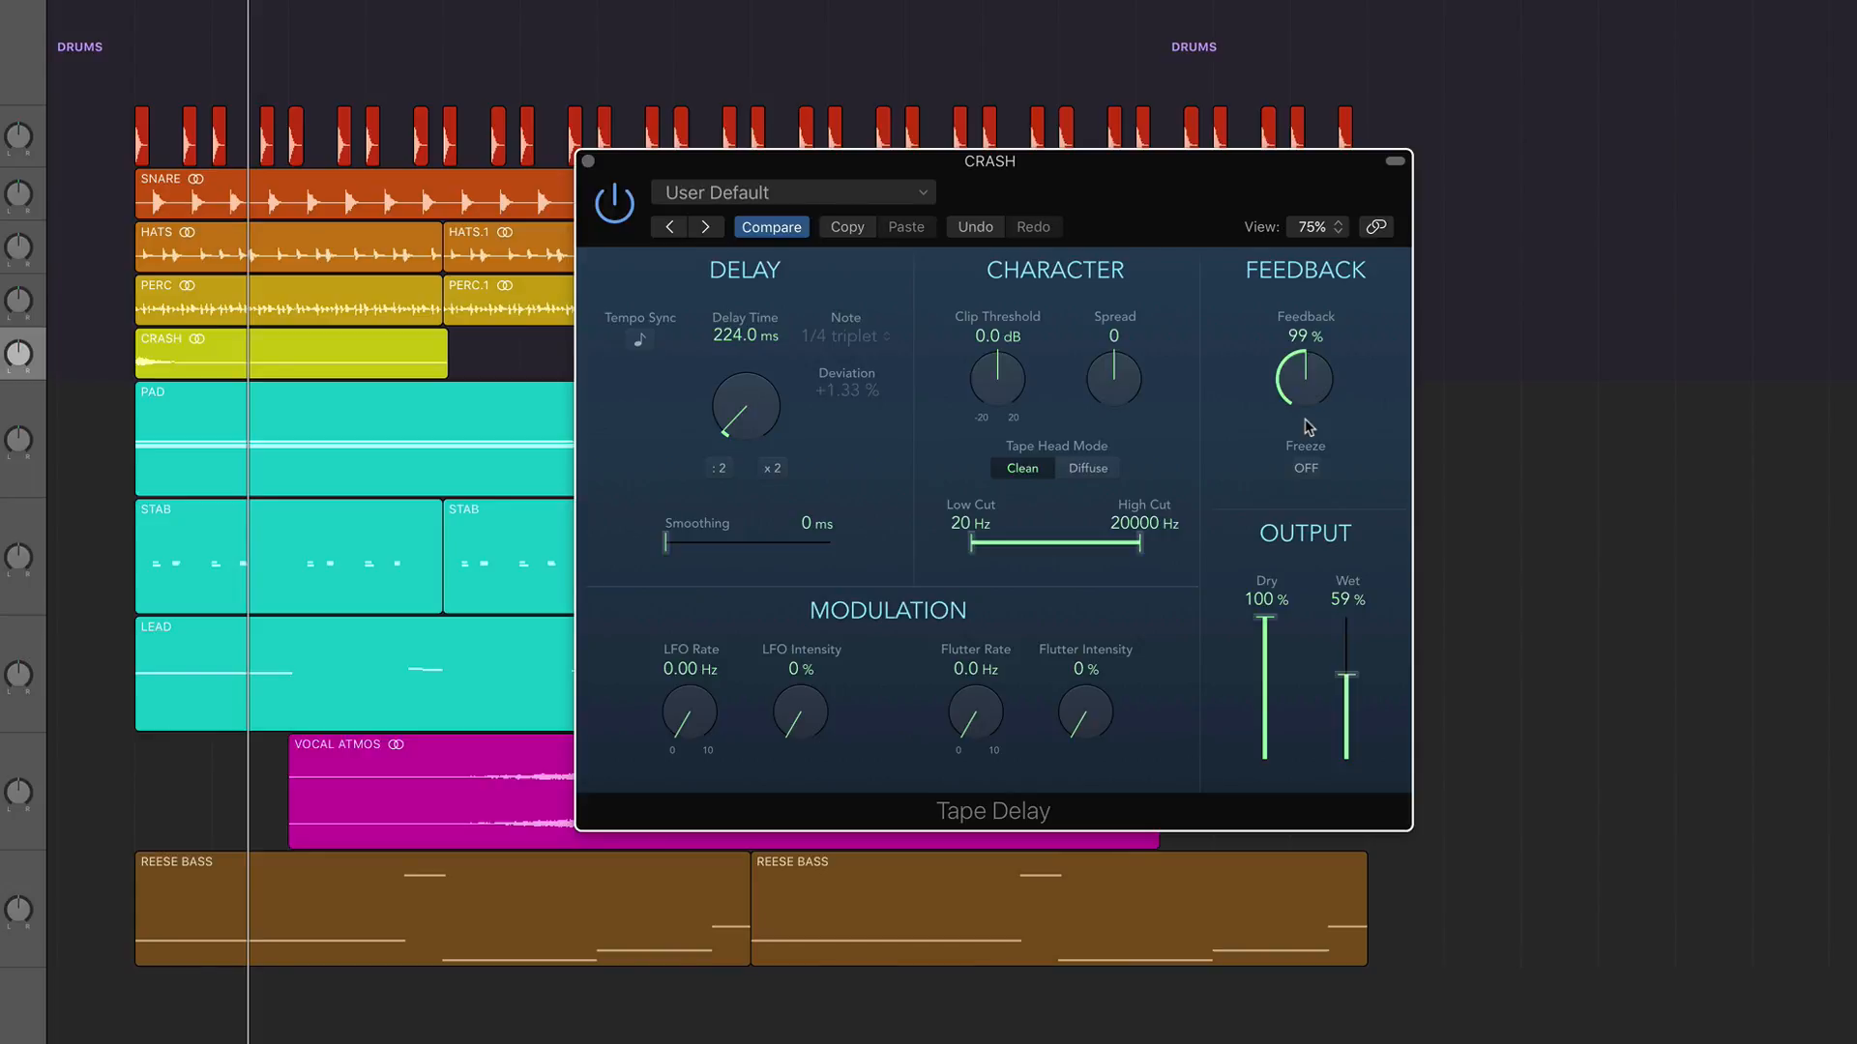
left_click_drag(1304, 379, 1303, 408)
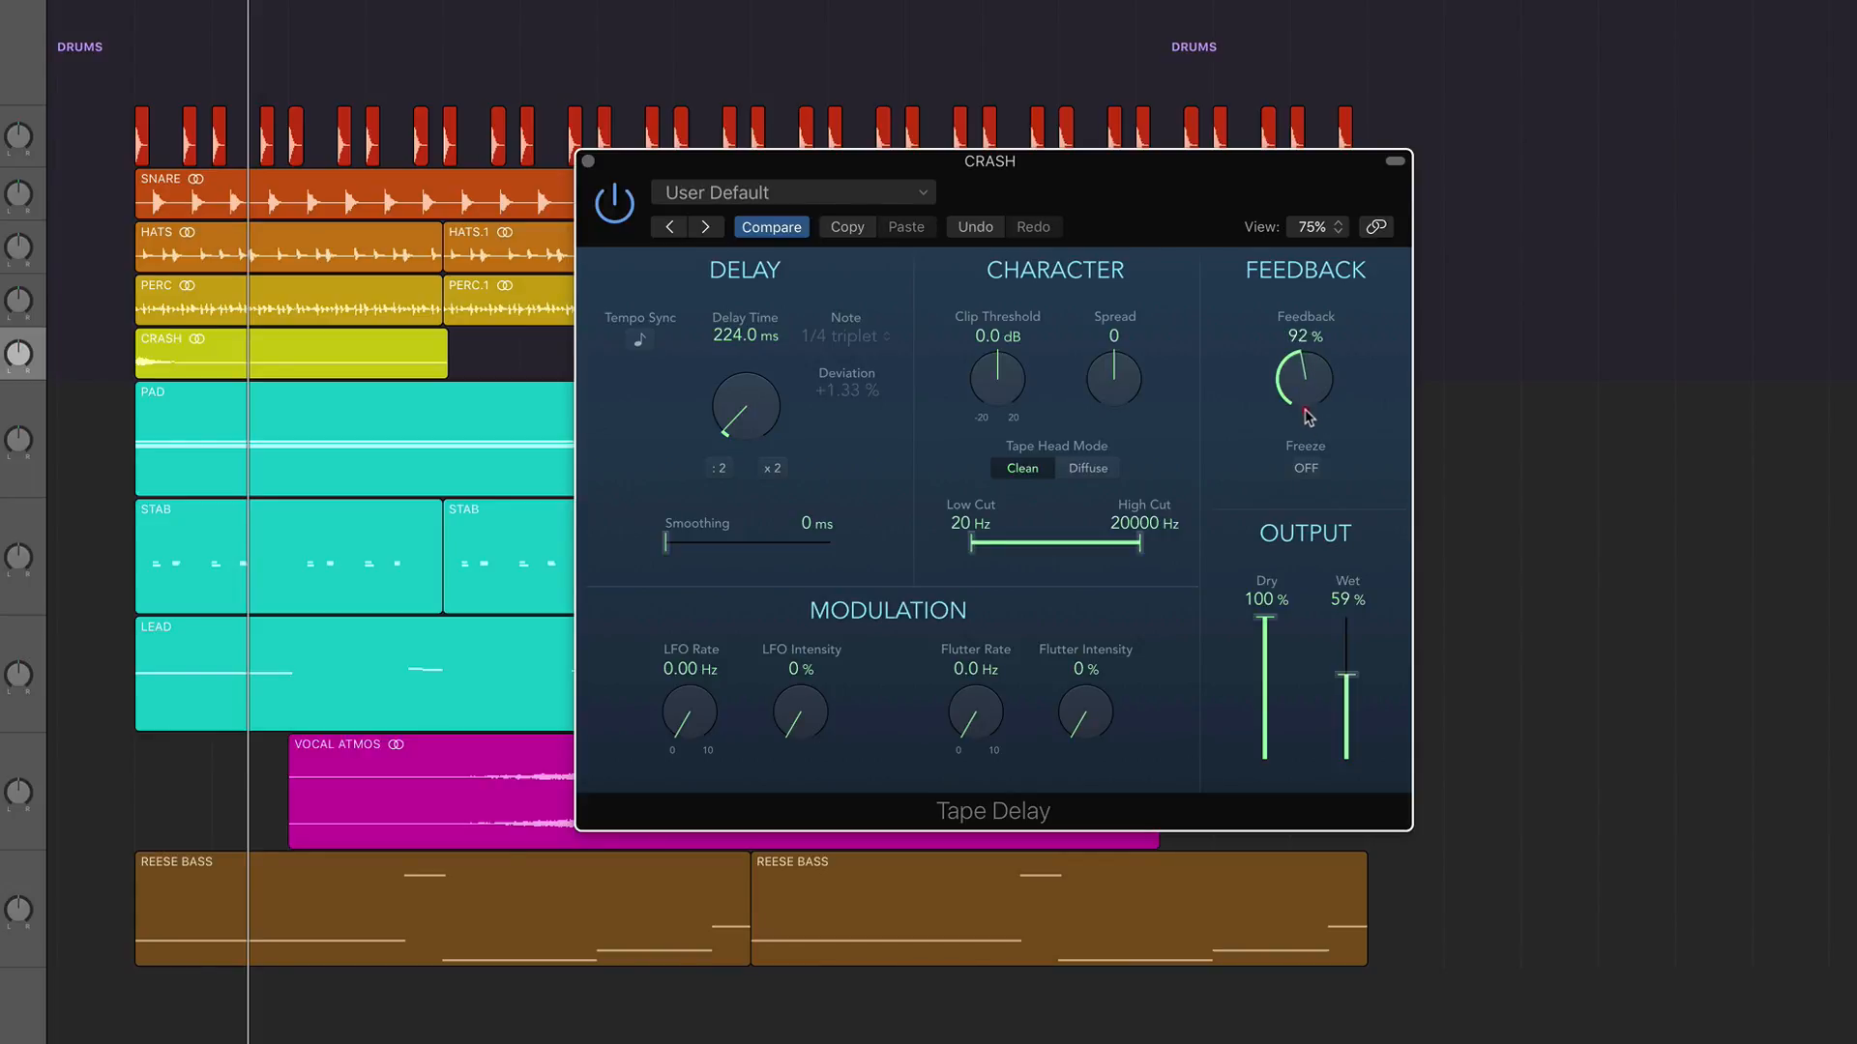
left_click_drag(1303, 381, 1304, 414)
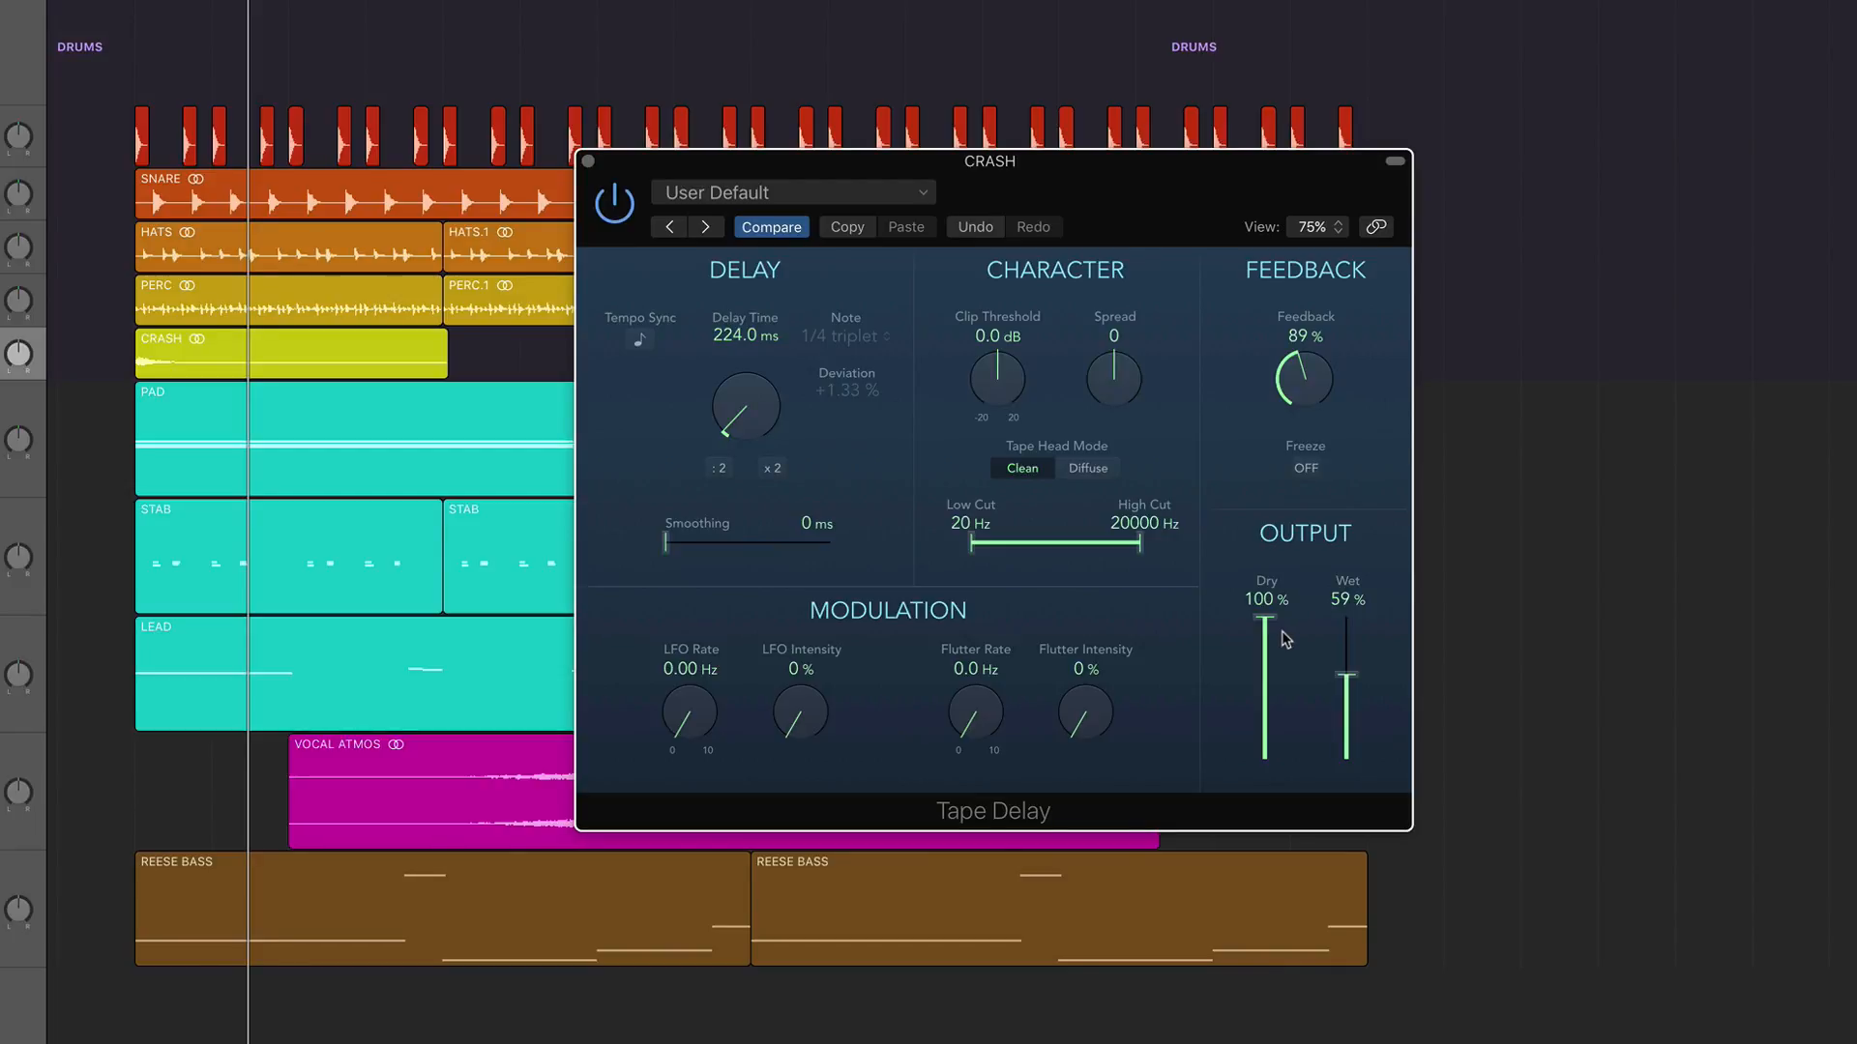
mouse_move(1344, 625)
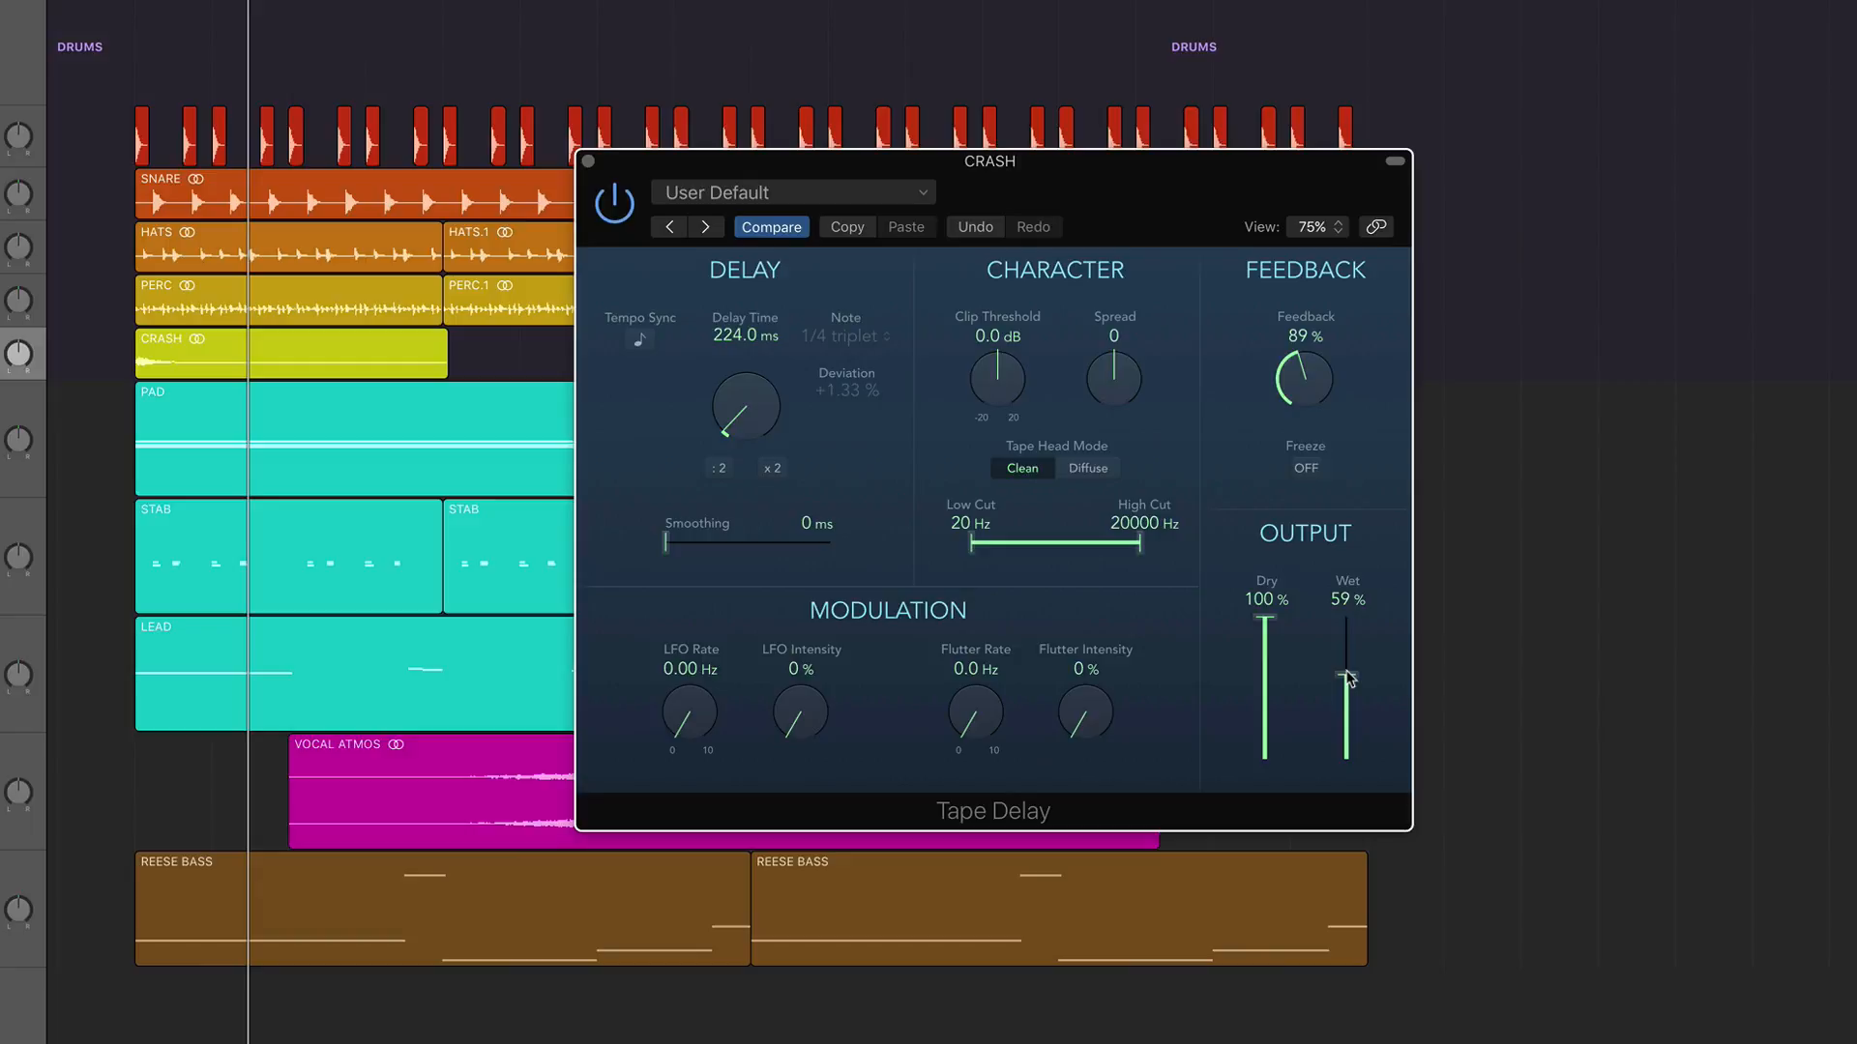
Confirm the Tape Delay's wet mix sits at 59% before closing its window
left_click_drag(1344, 679, 1344, 671)
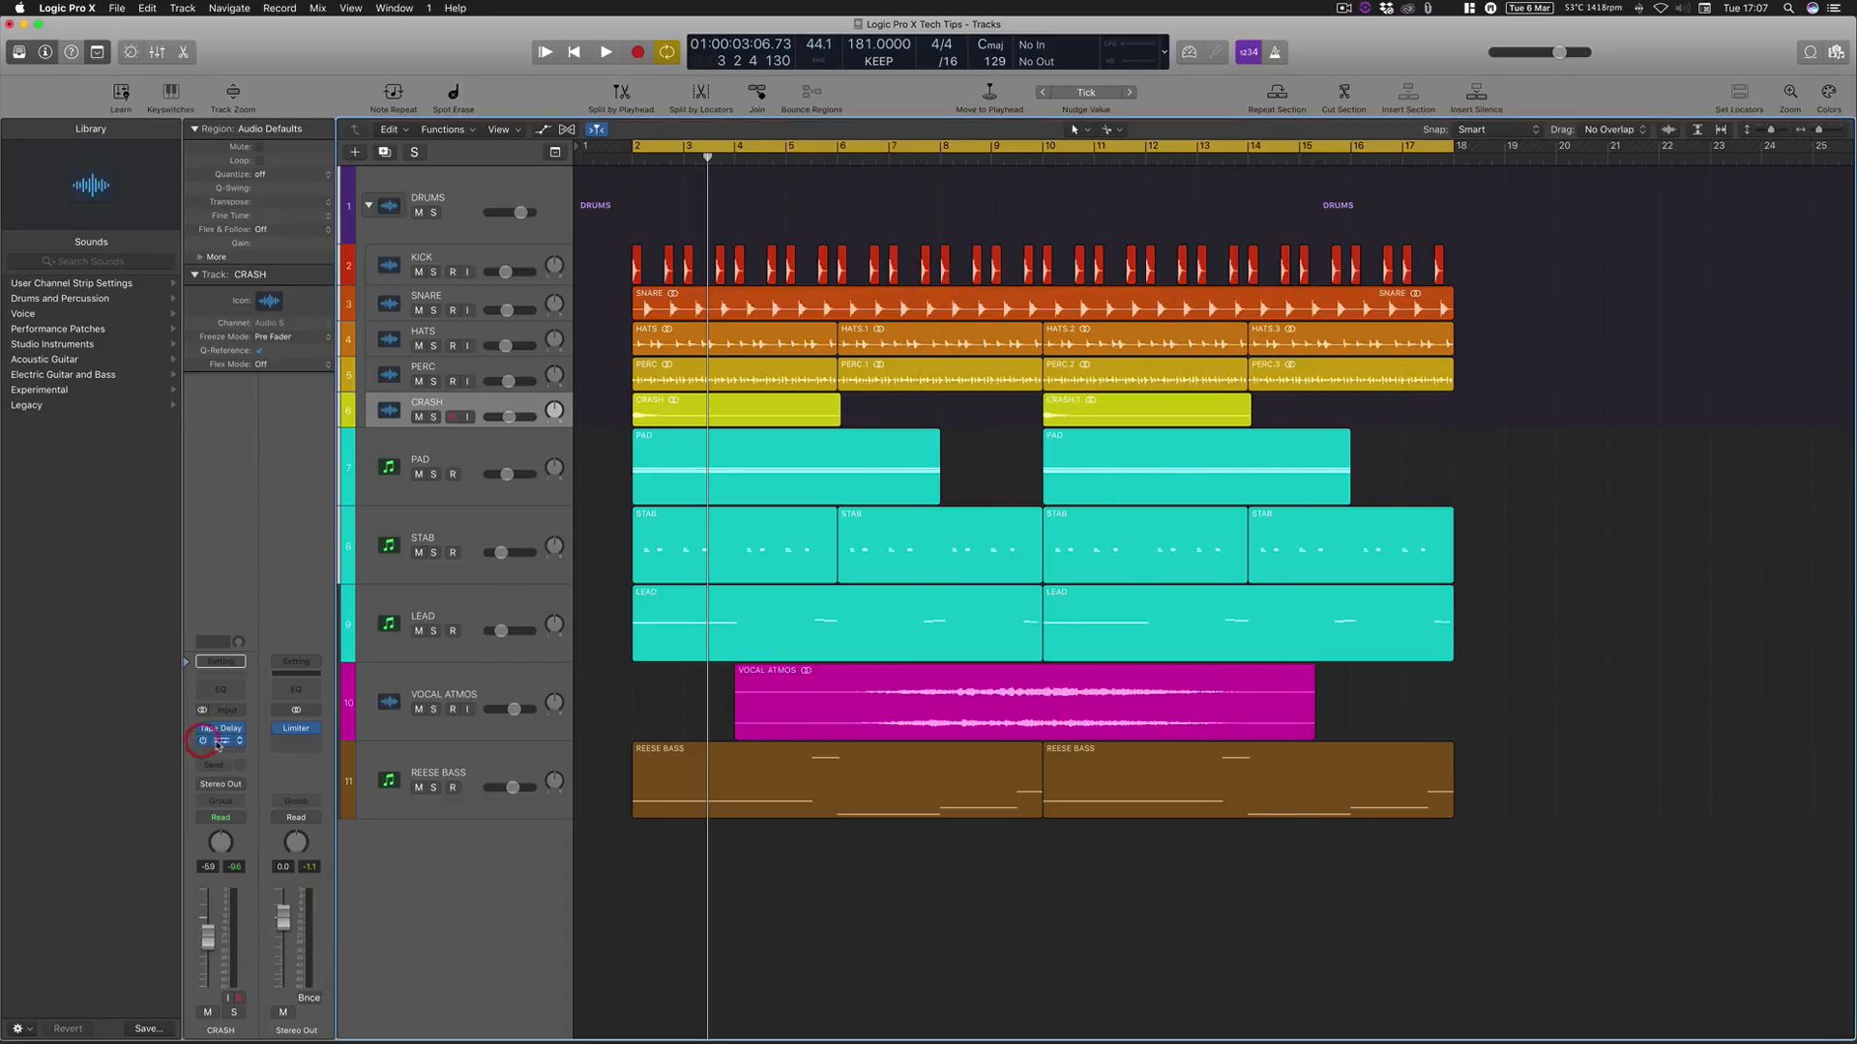
Audition the soloed CRASH through the Space Designer Large & Brite reverb, then close its window
left_click(219, 737)
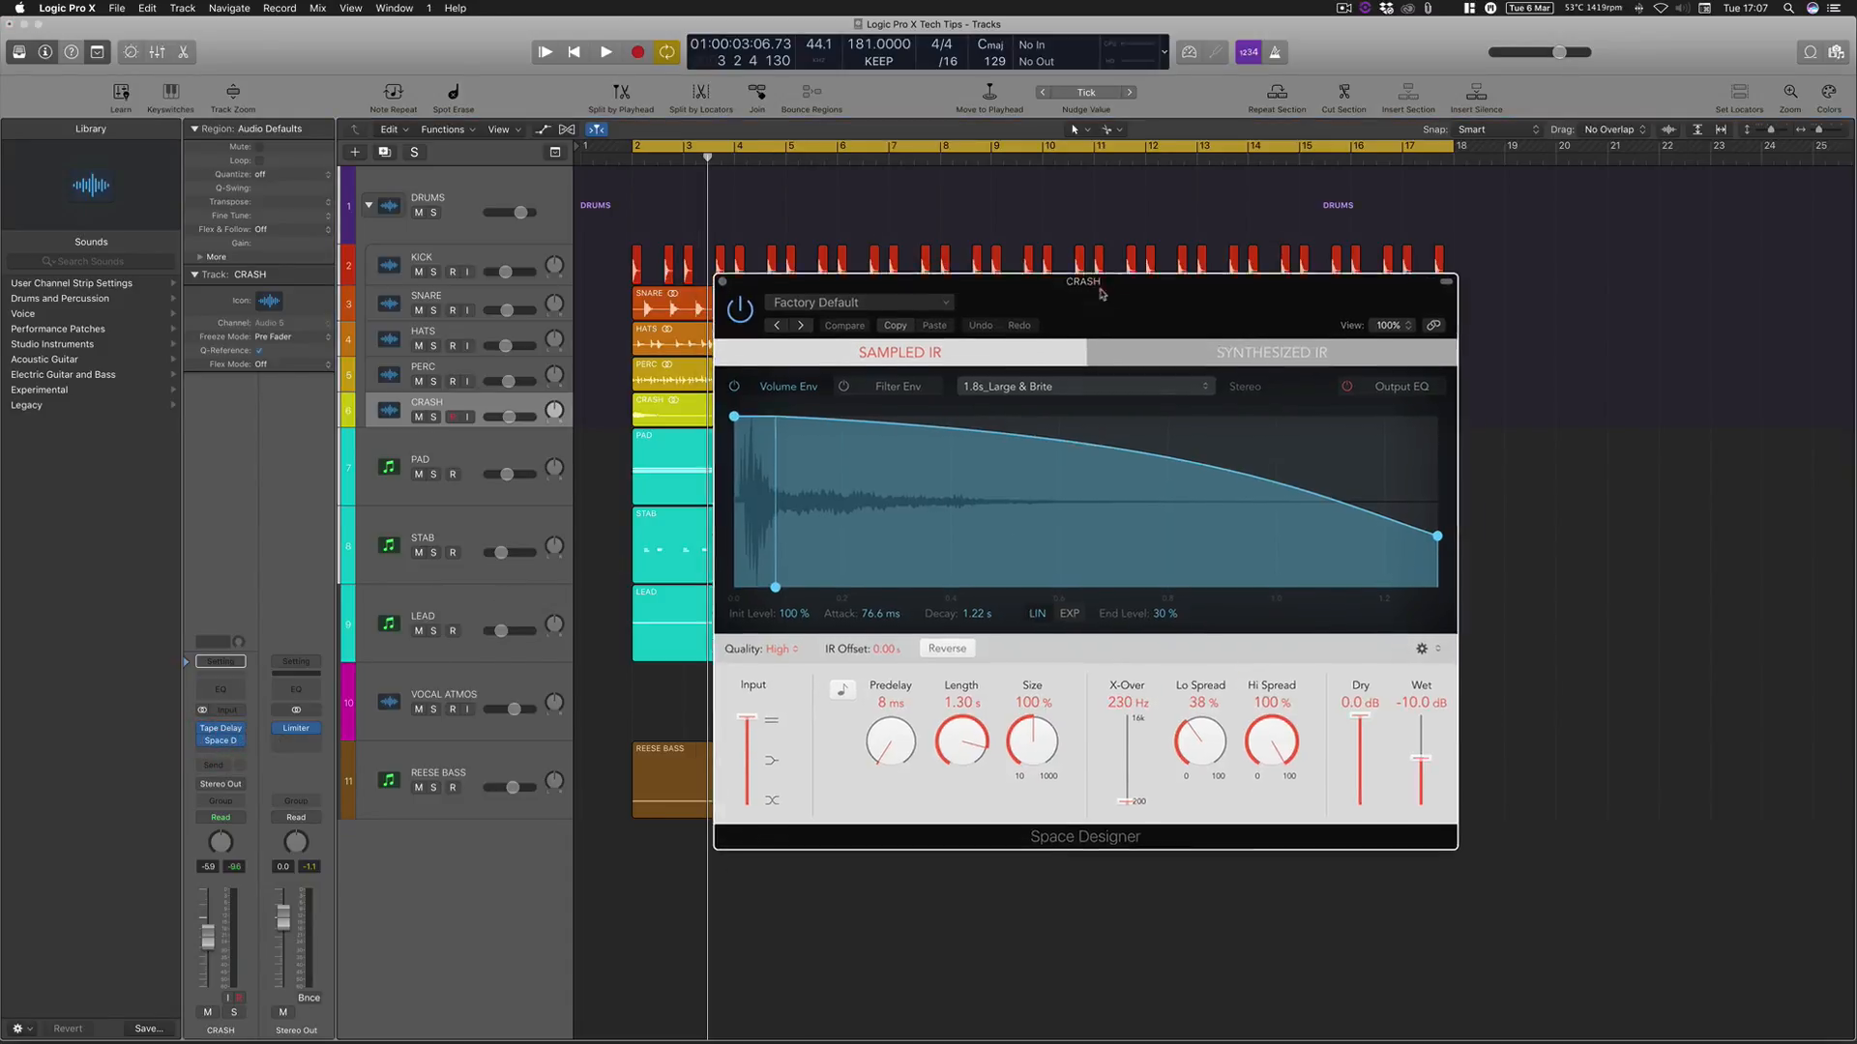
left_click_drag(1084, 282, 1060, 244)
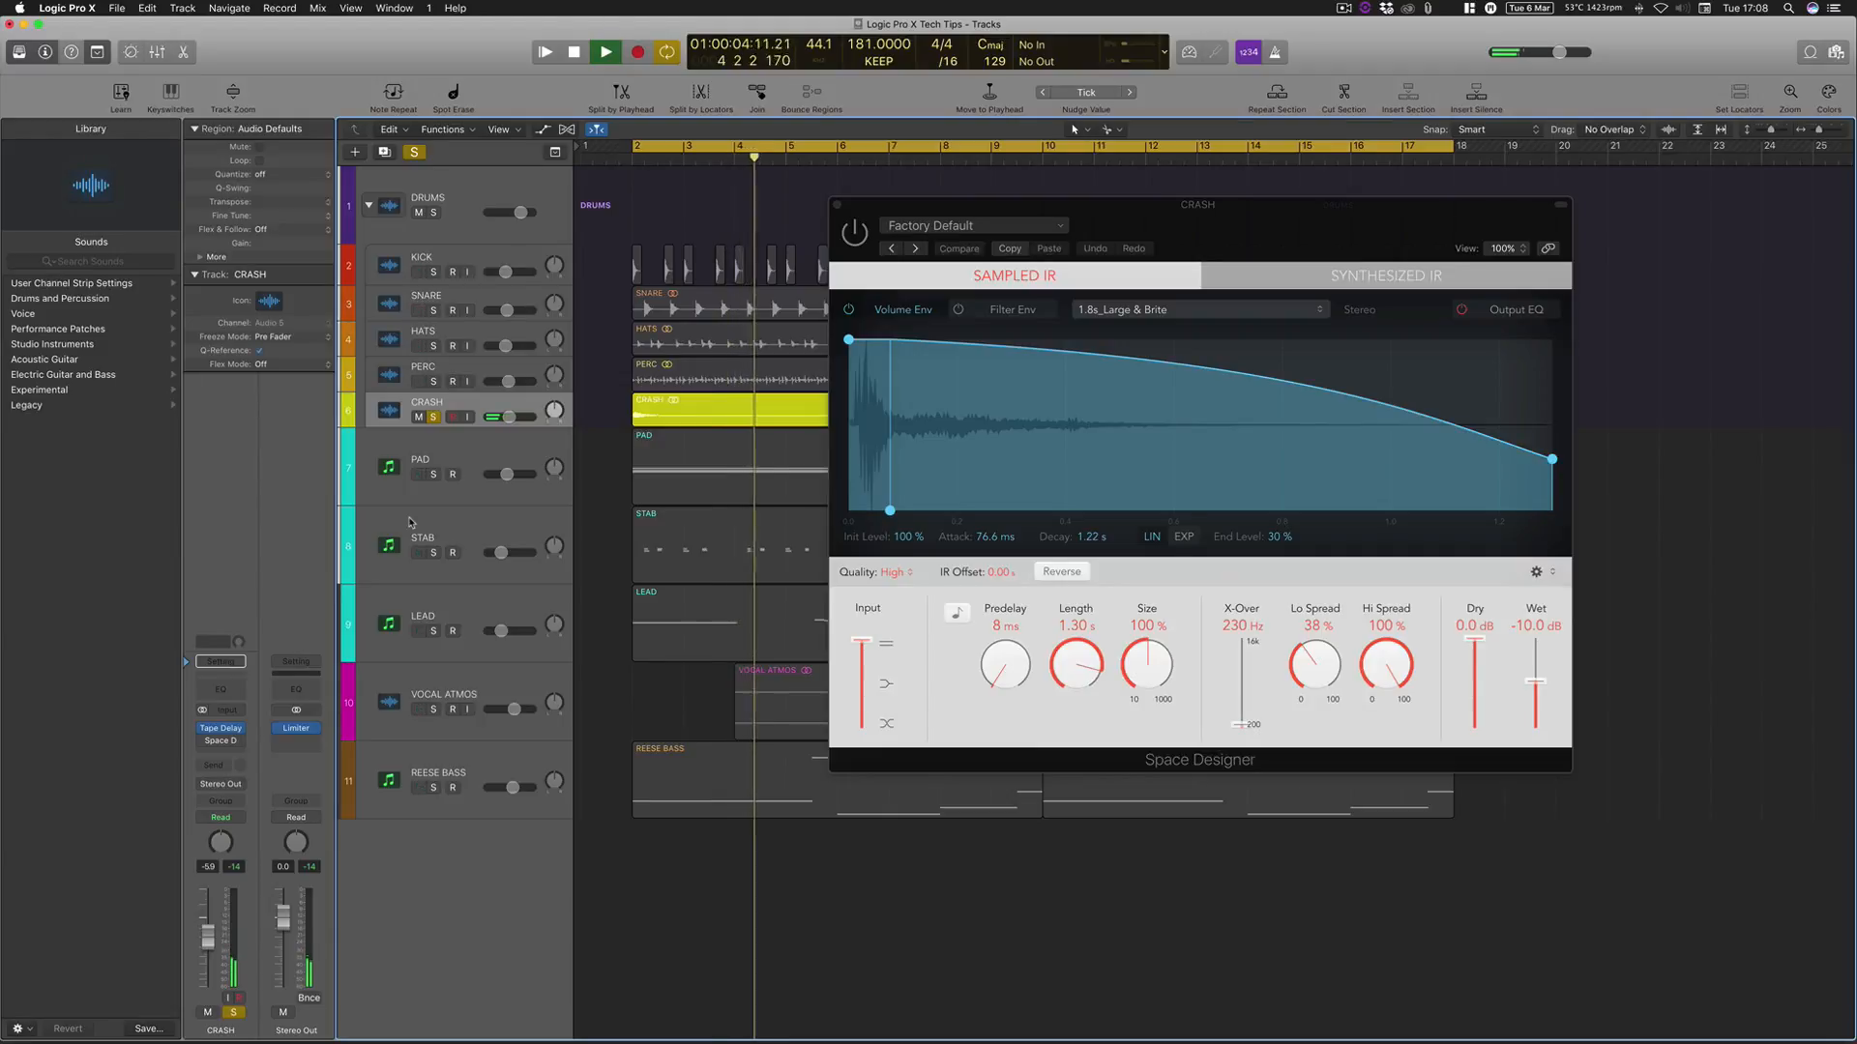
left_click(606, 50)
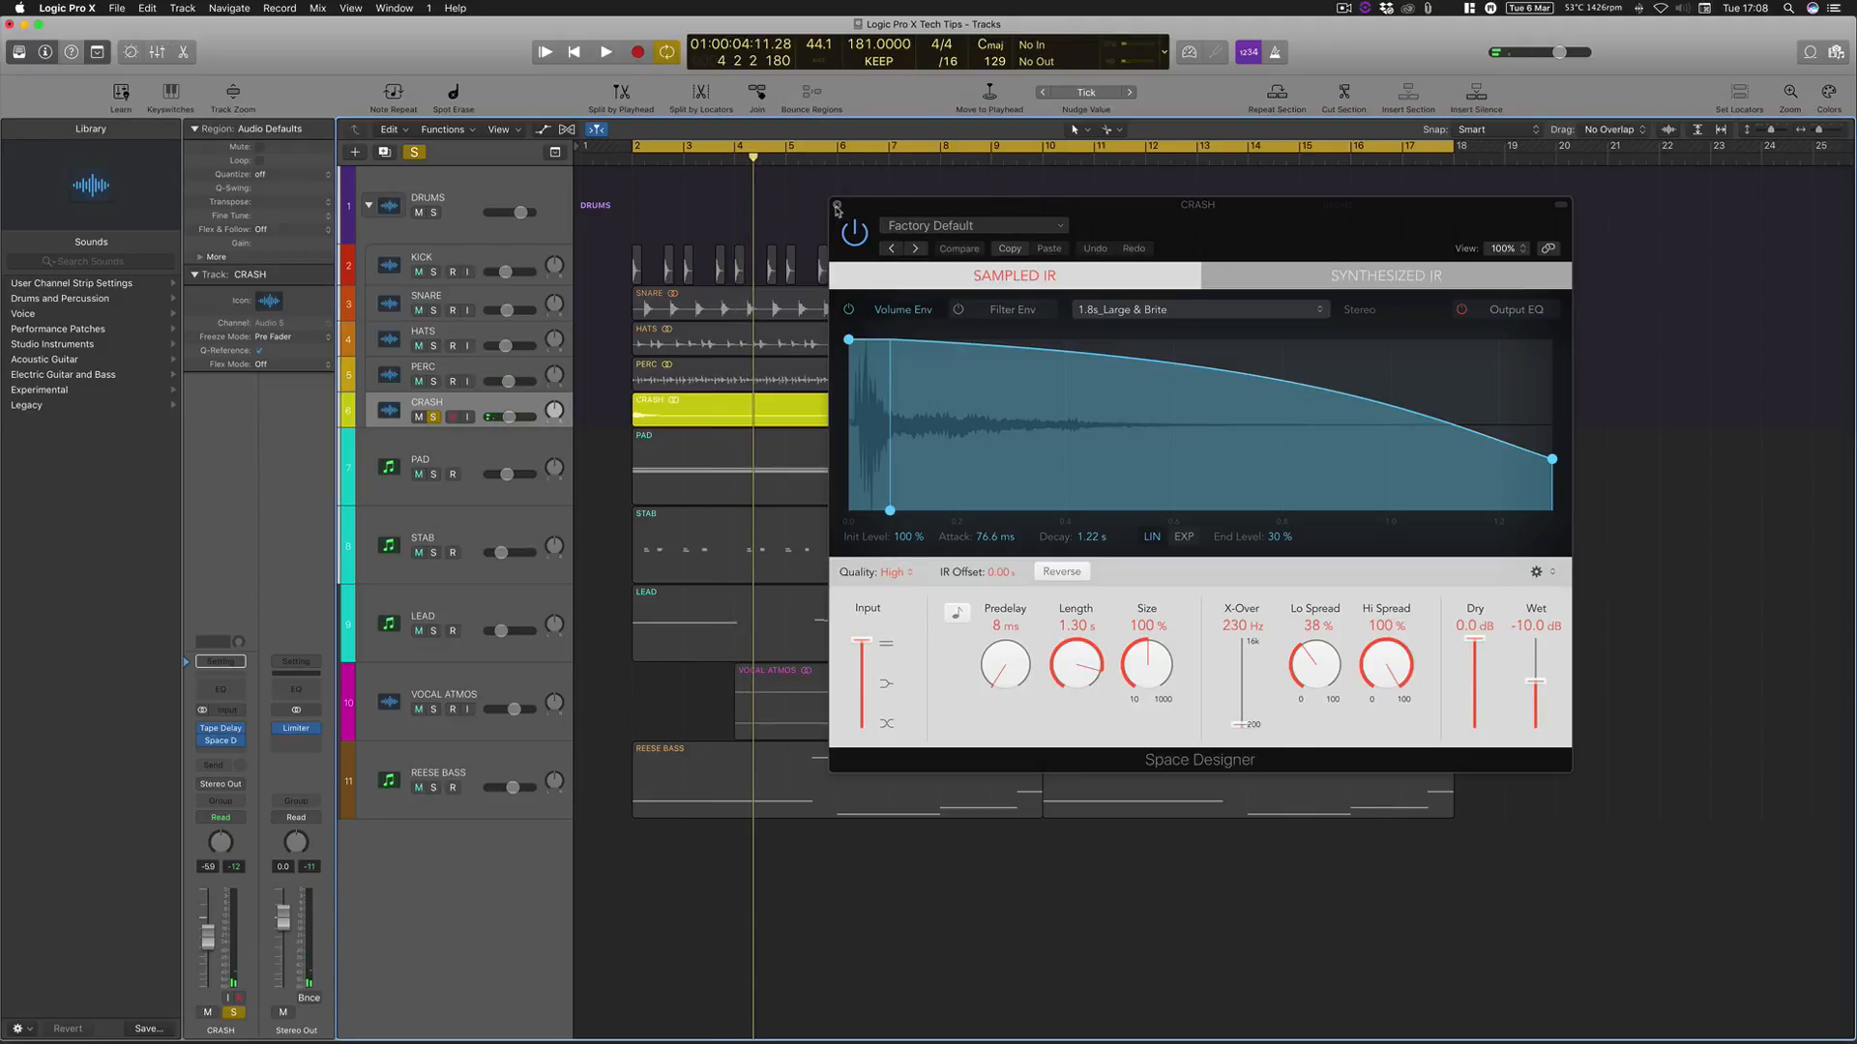
left_click(853, 230)
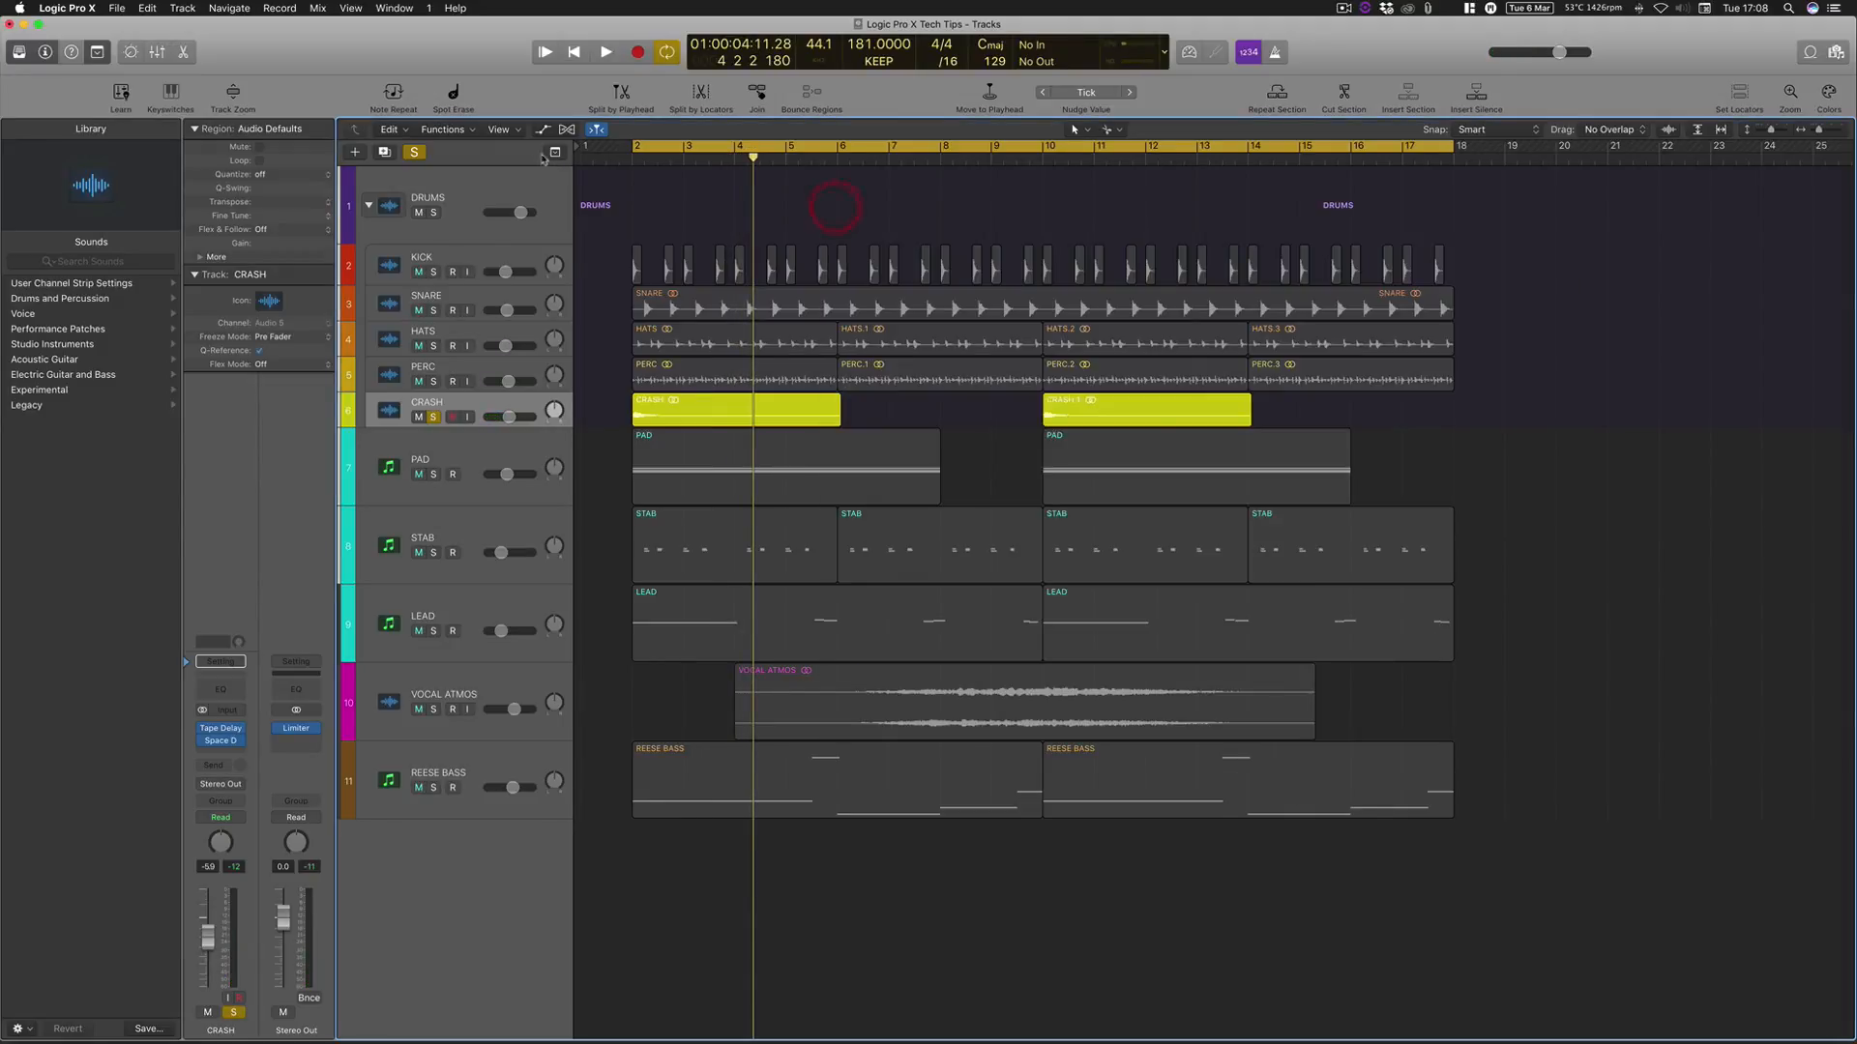
Unsolo the CRASH track and reopen its Tape Delay and Space Designer windows during playback
left_click(605, 50)
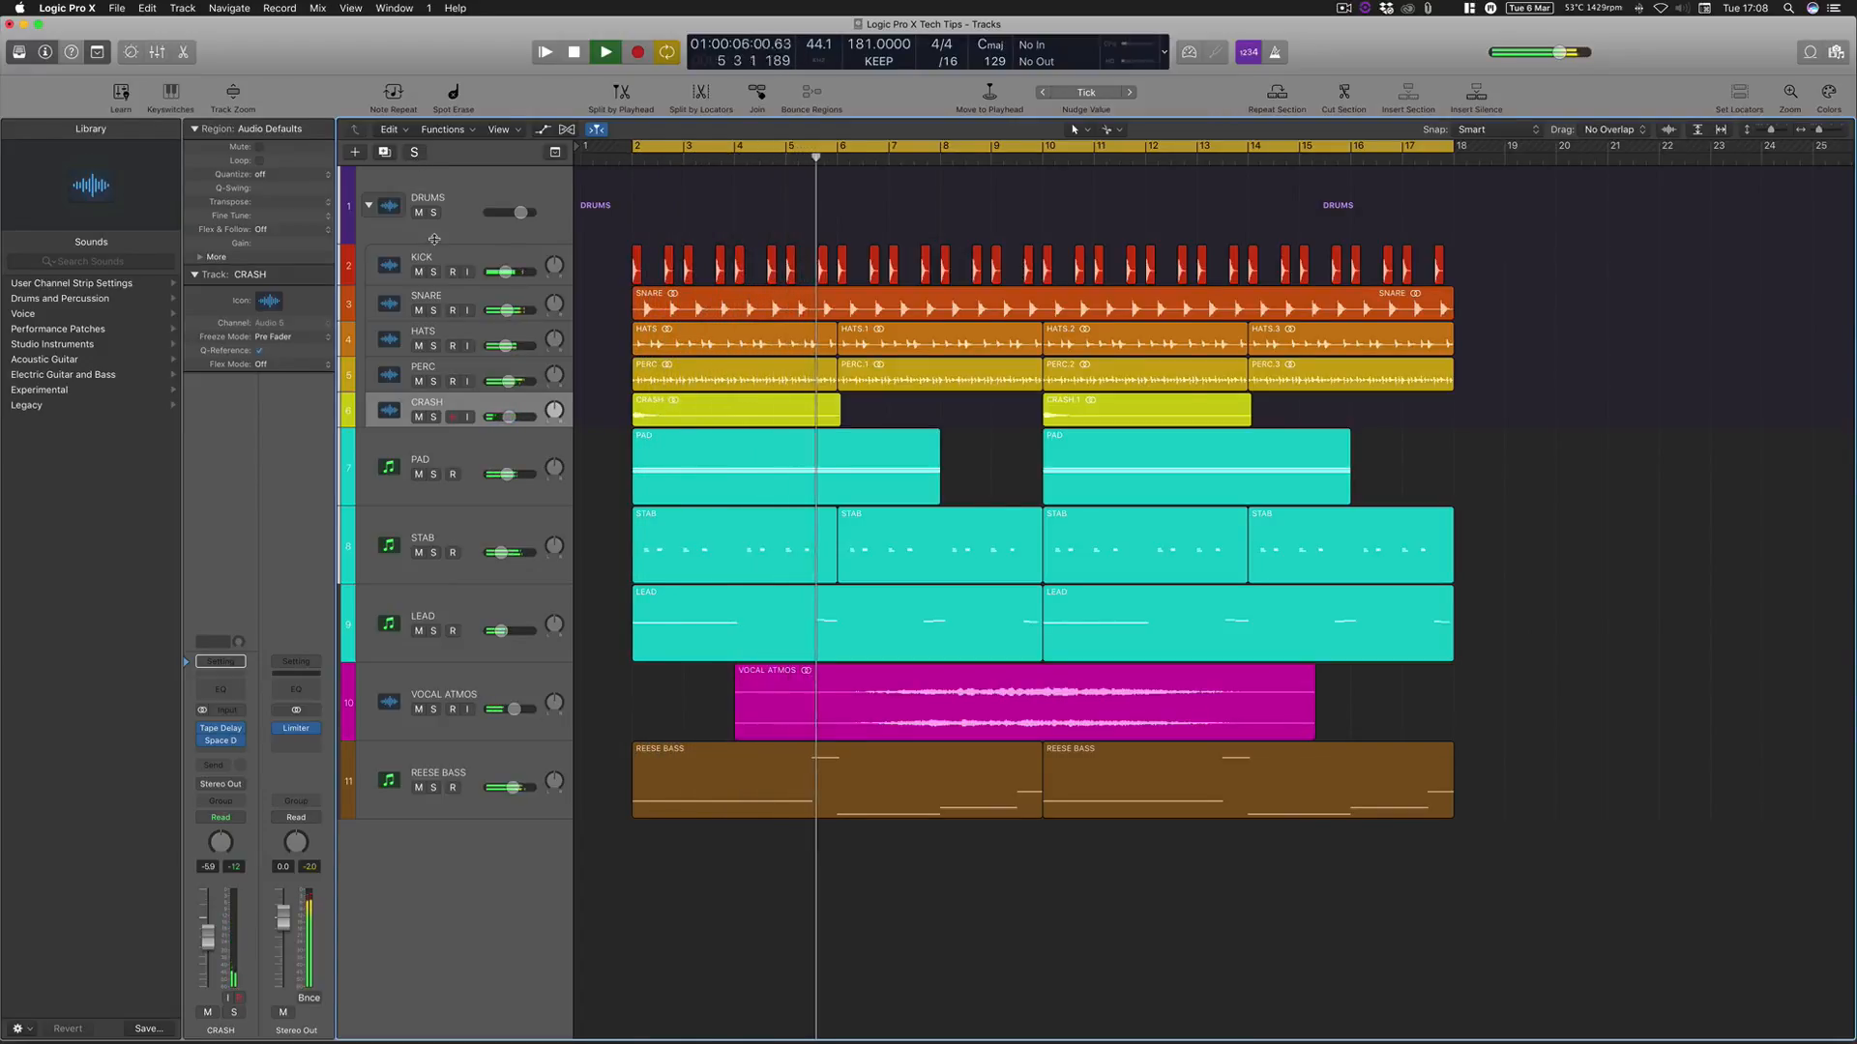
left_click(606, 50)
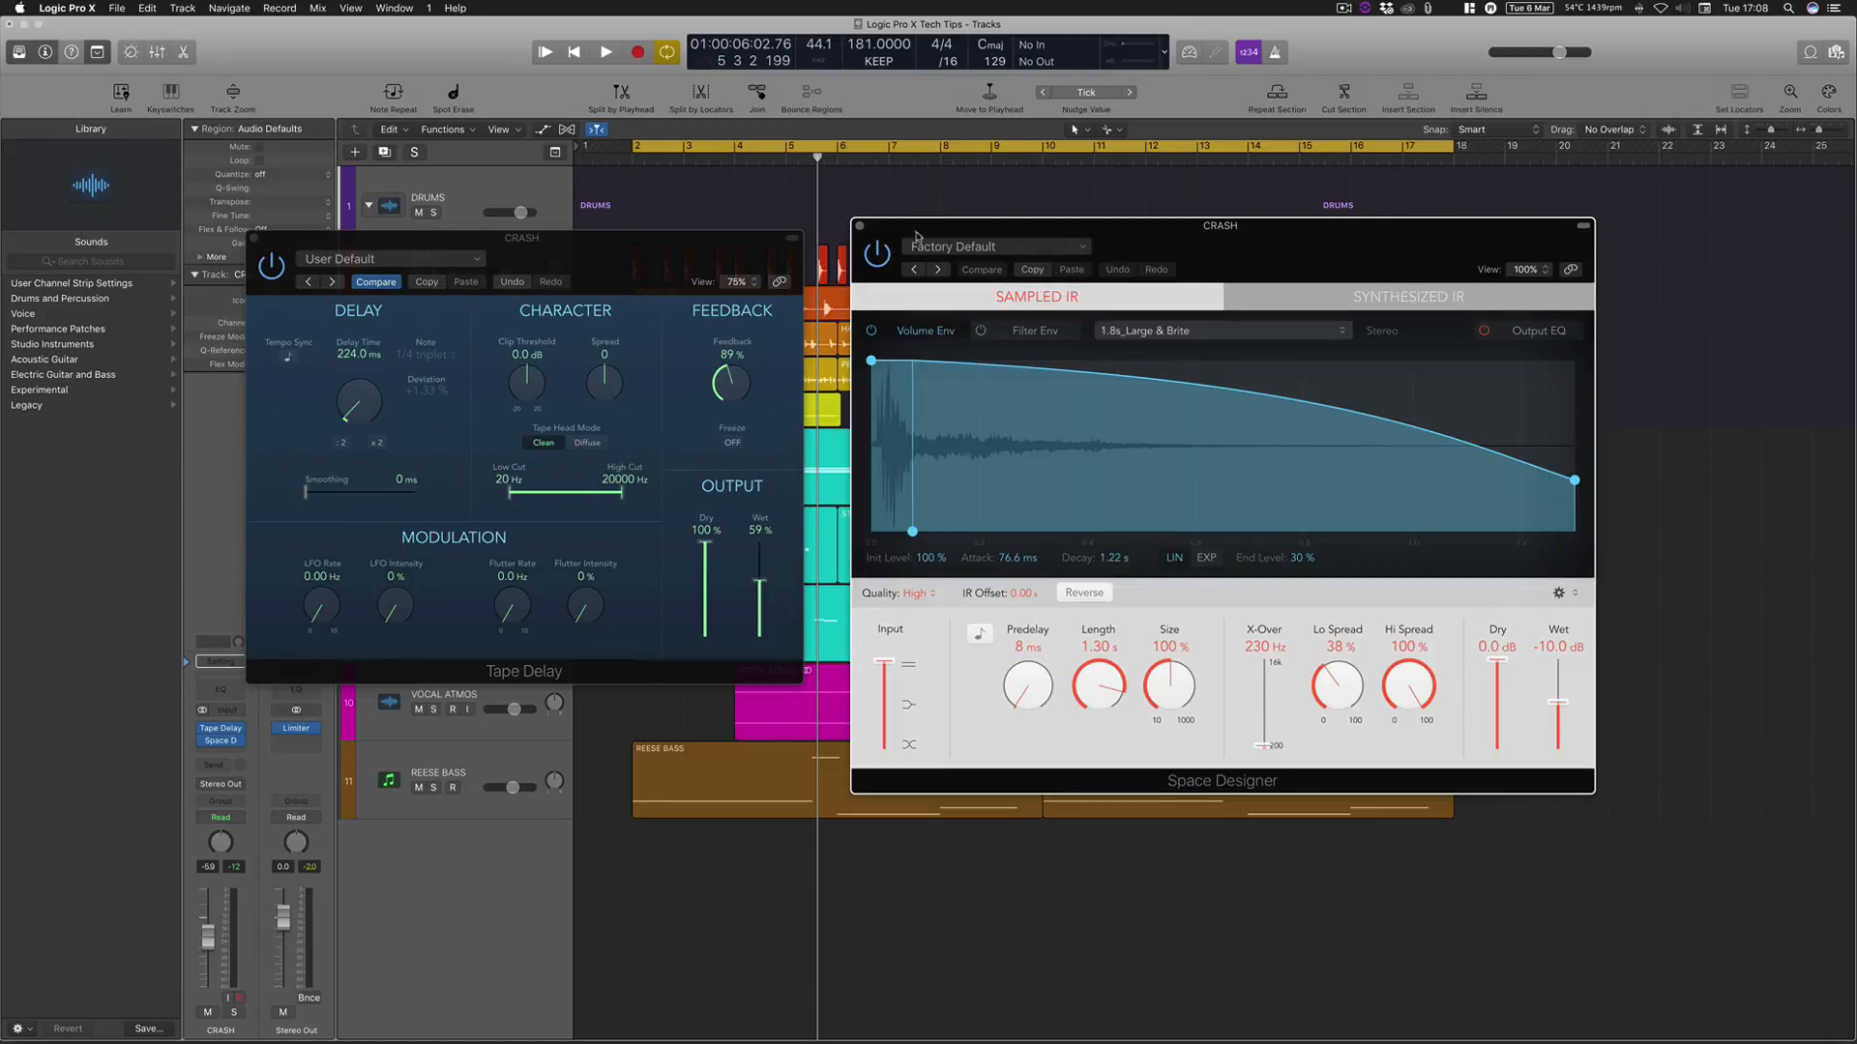
Close the Space Designer and Tape Delay windows, leaving only the arrangement
left_click(859, 226)
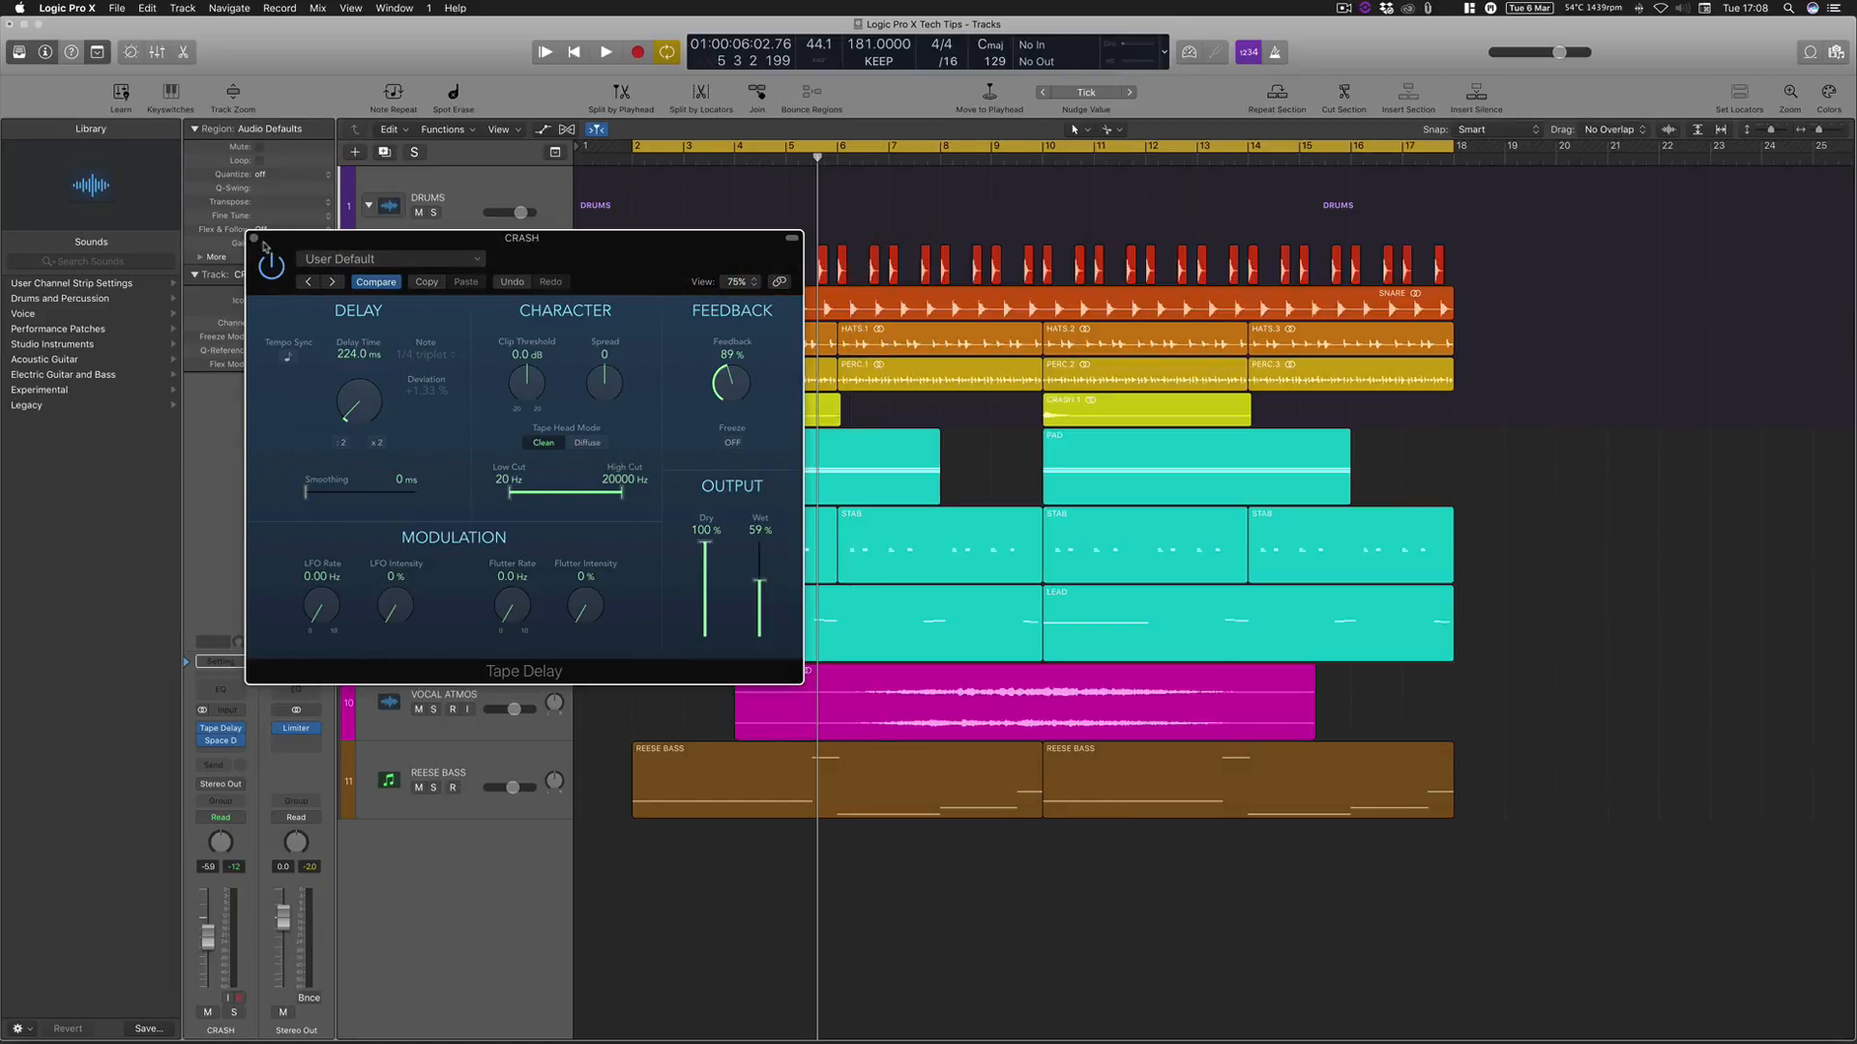
left_click(263, 244)
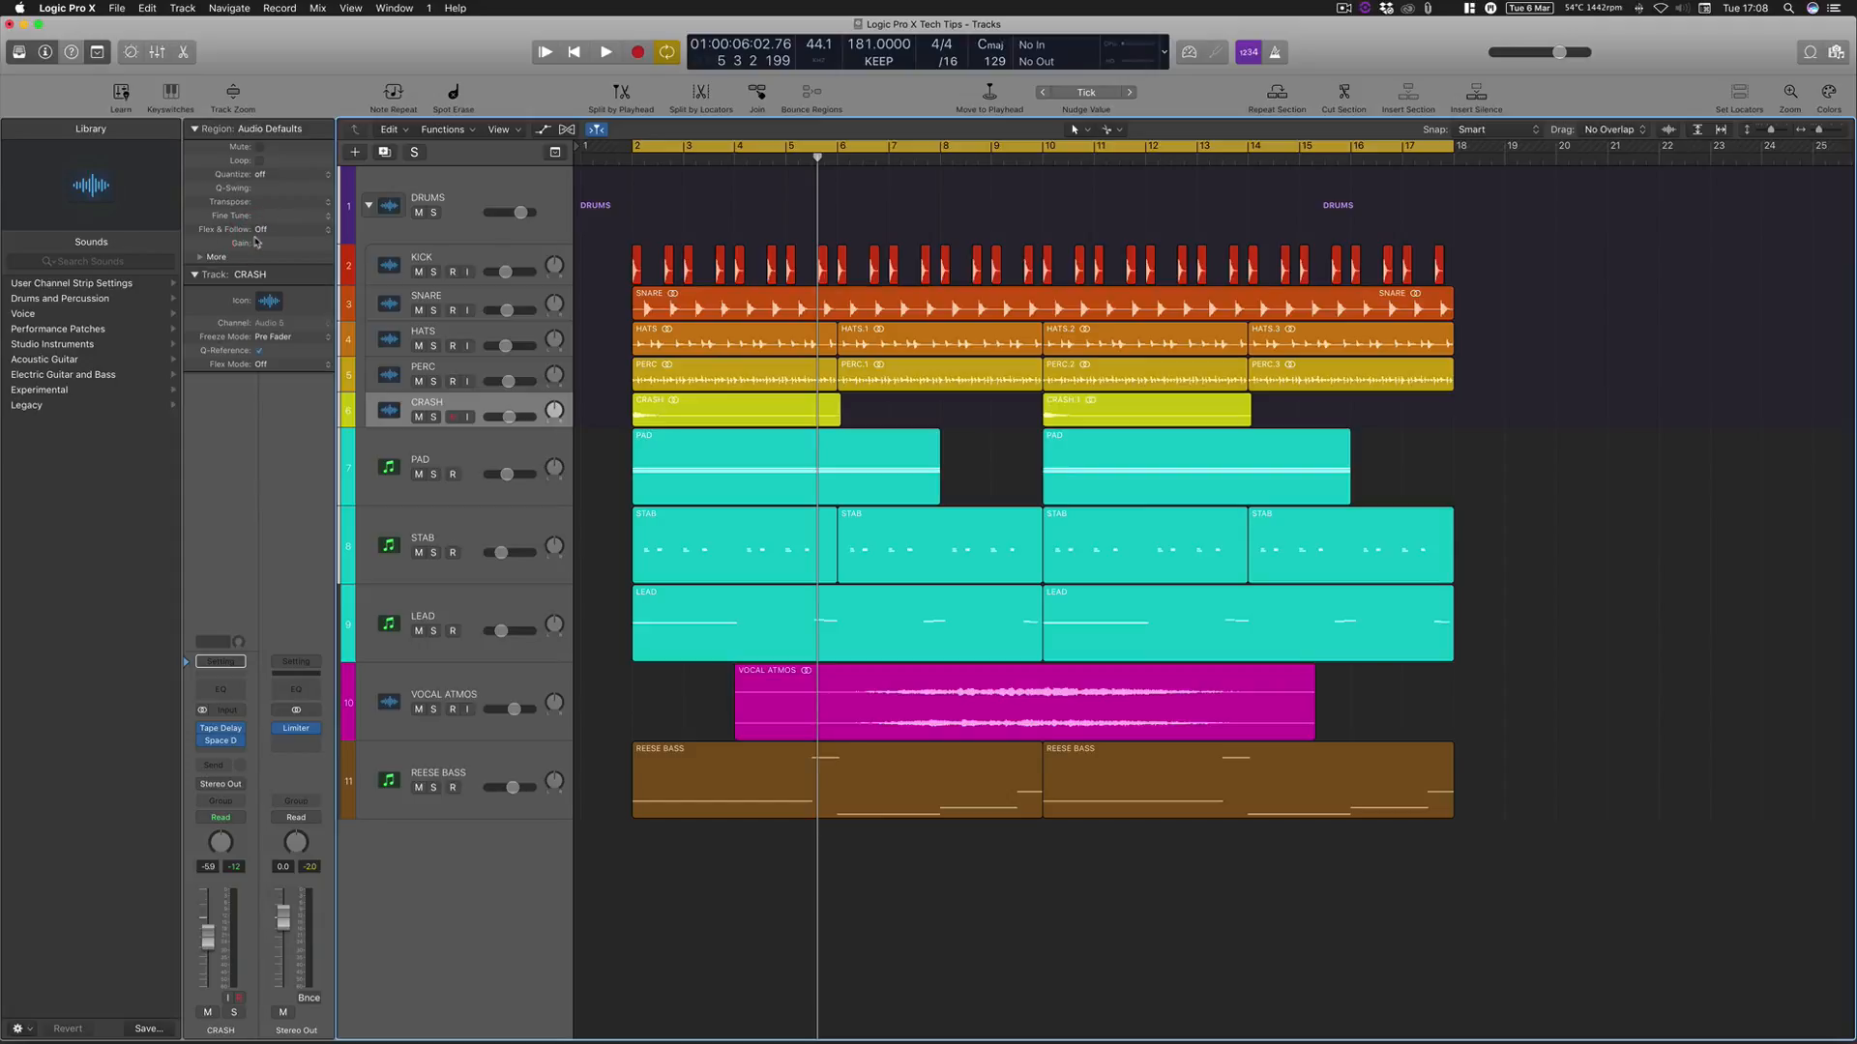